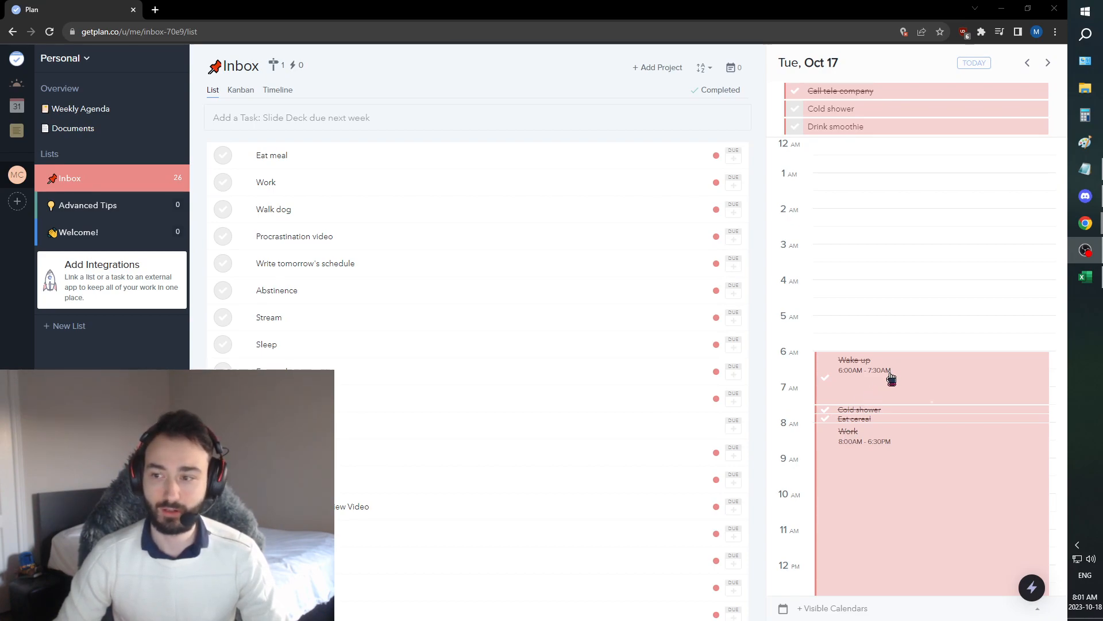
pyautogui.moveTo(946, 294)
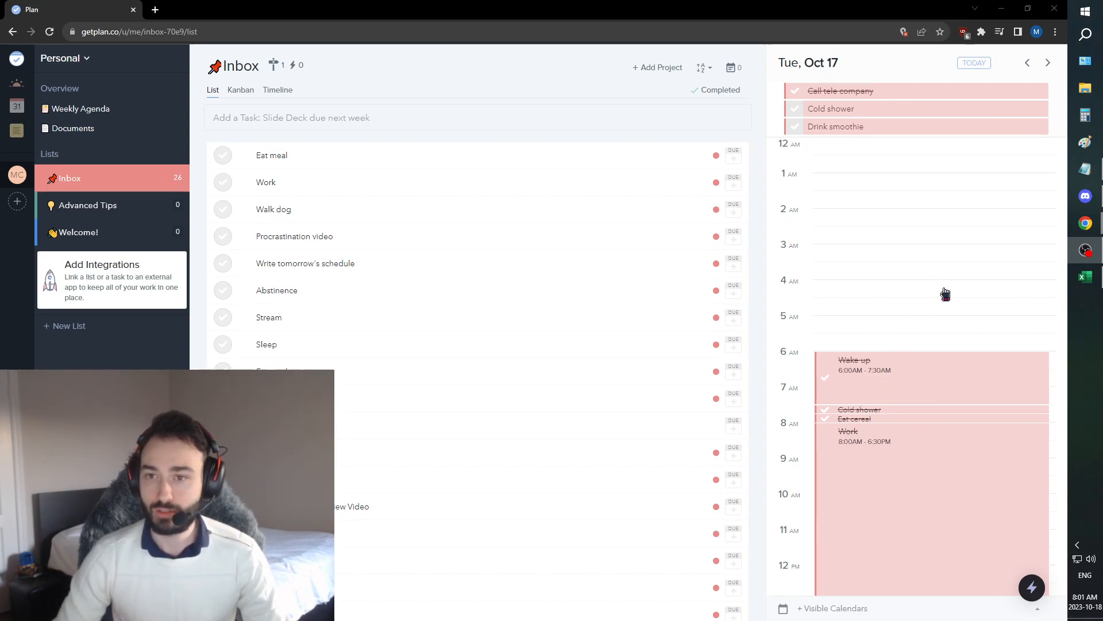
# Go back to Monday, Oct 16 and mark the Stair run task completed
pyautogui.click(1027, 63)
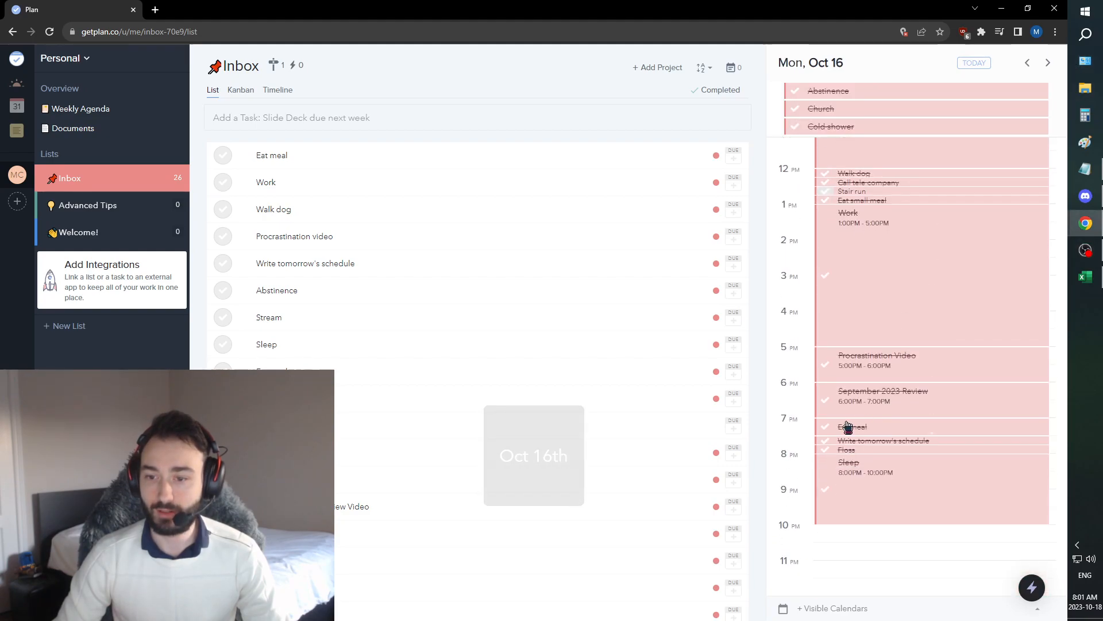
pyautogui.scroll(3)
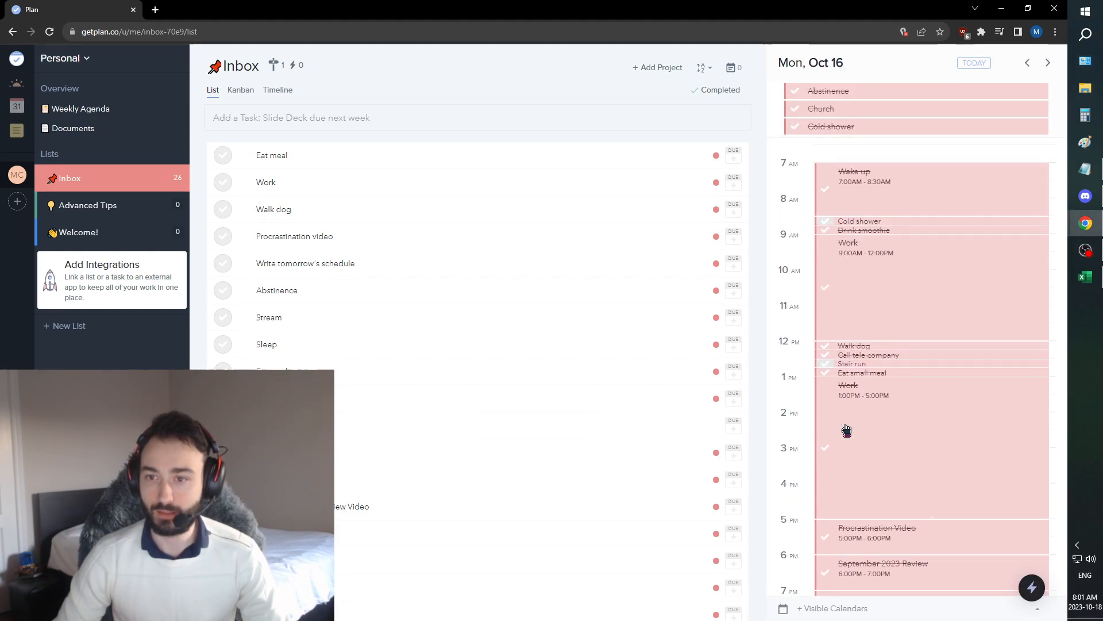
pyautogui.scroll(3)
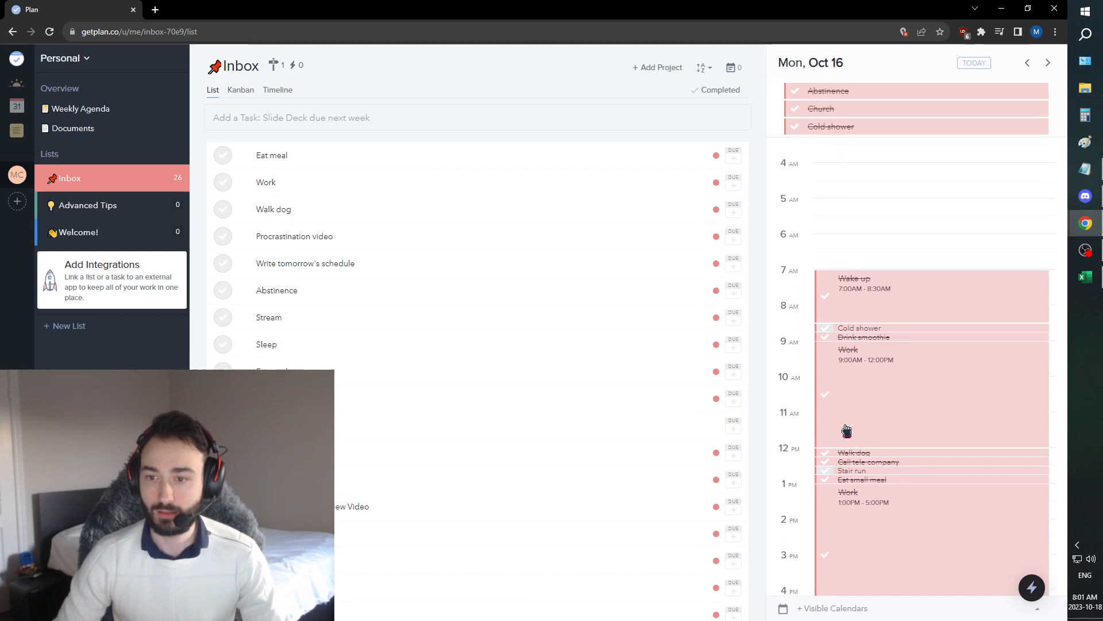
pyautogui.scroll(-3)
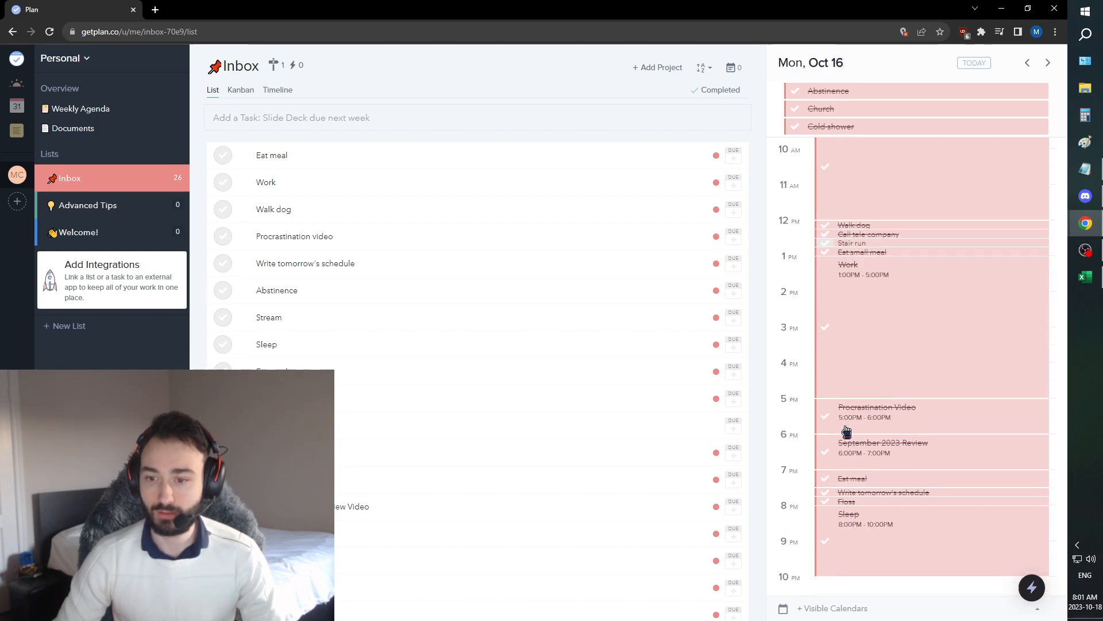
pyautogui.scroll(3)
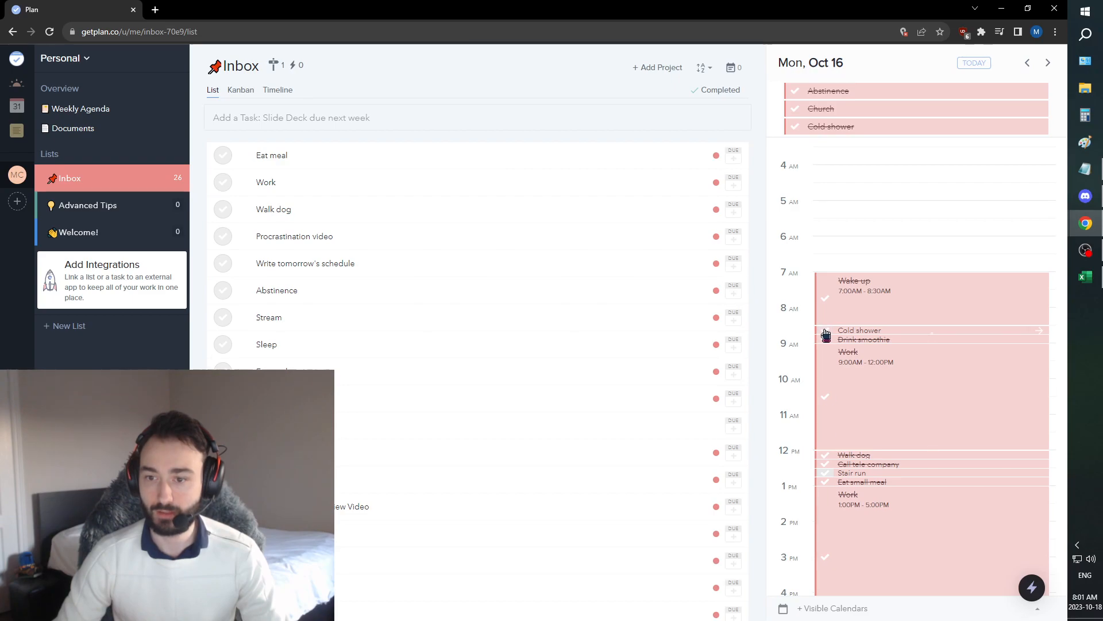
pyautogui.click(825, 473)
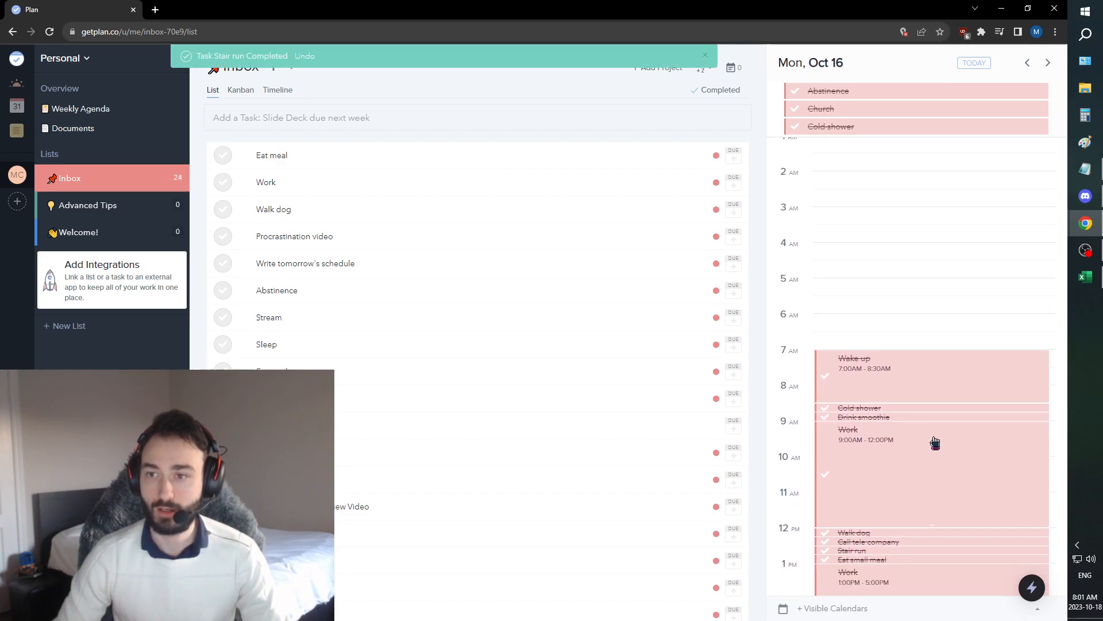
pyautogui.scroll(-3)
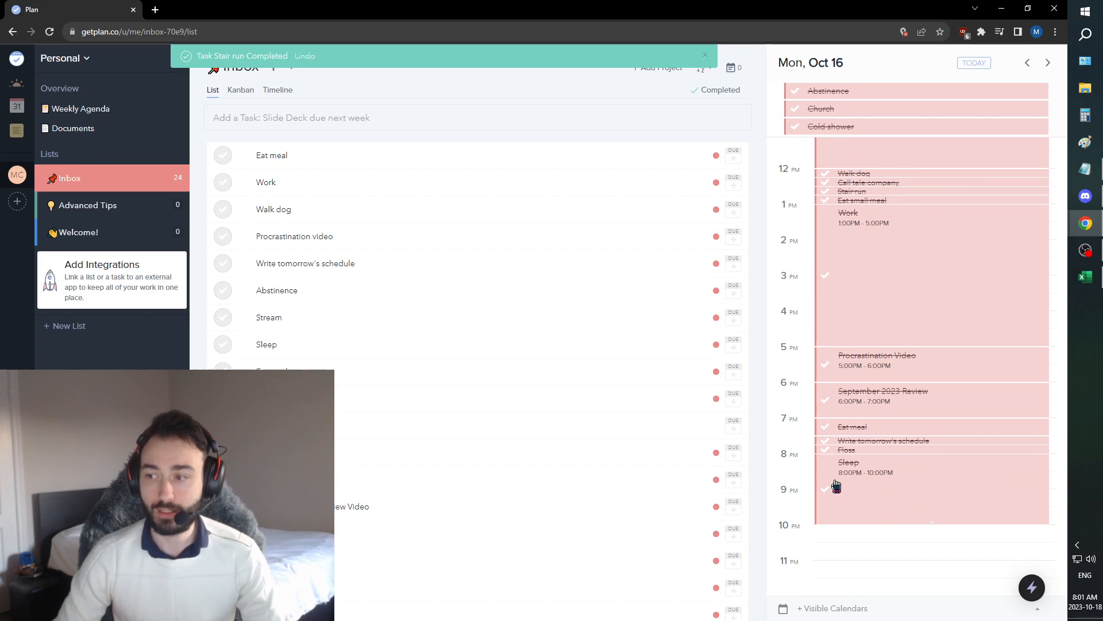
pyautogui.moveTo(830, 505)
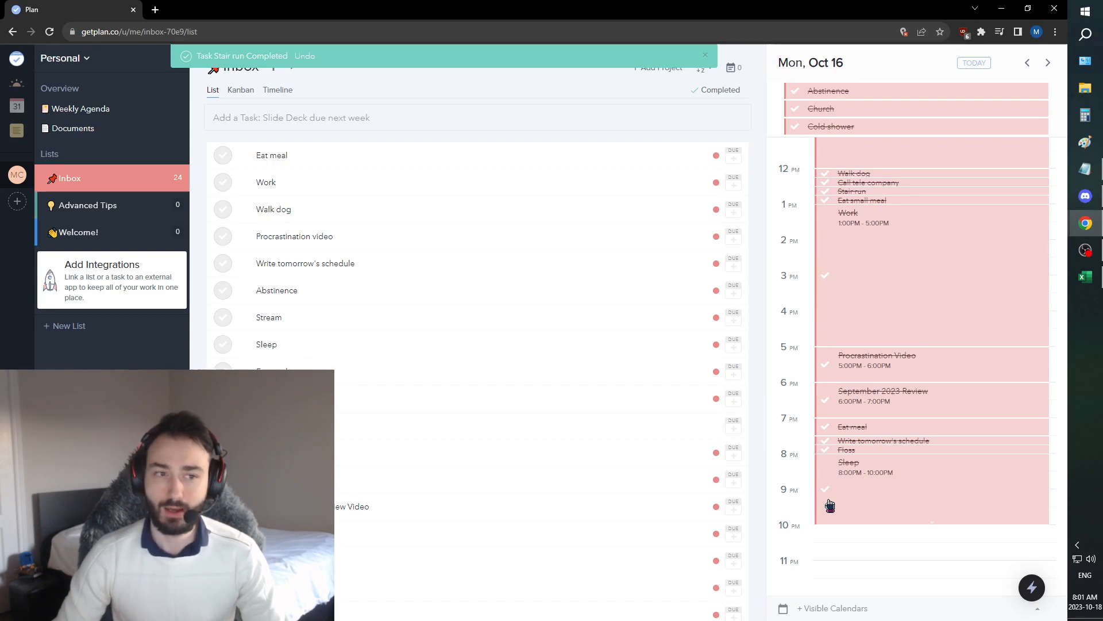
# Advance to Tuesday, Oct 17 and scroll its timeline down to the evening tasks
pyautogui.click(1047, 62)
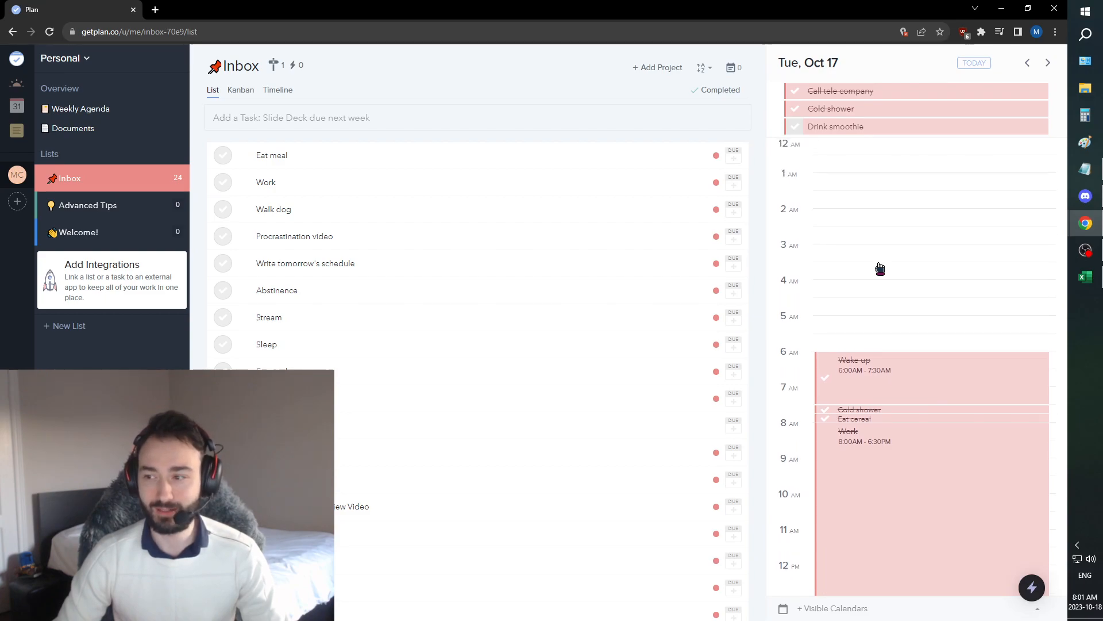
pyautogui.moveTo(876, 274)
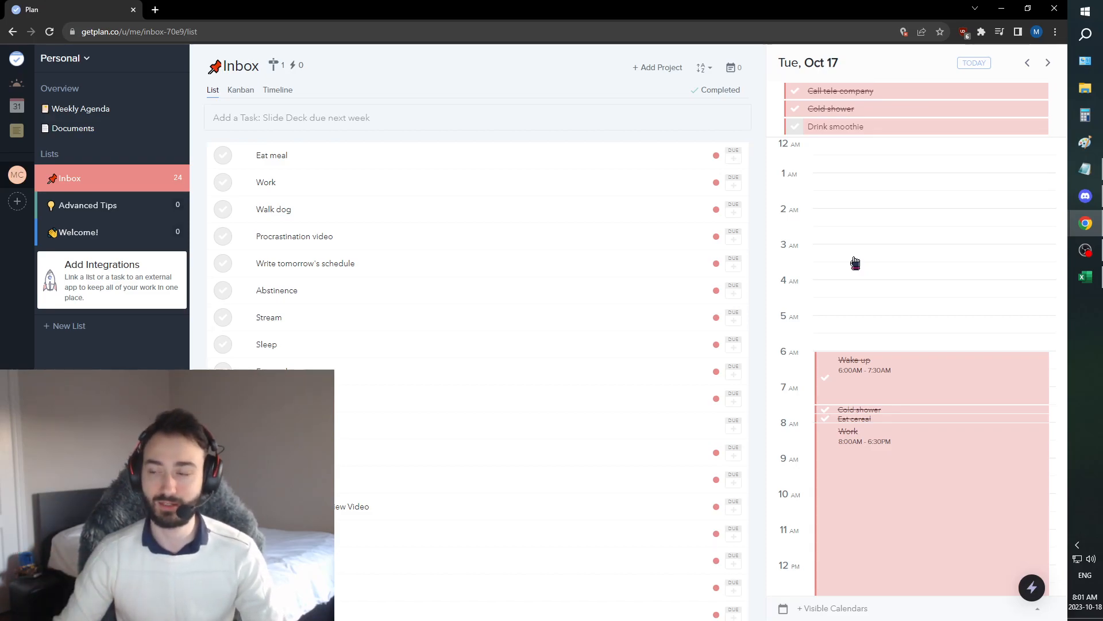
pyautogui.moveTo(937, 300)
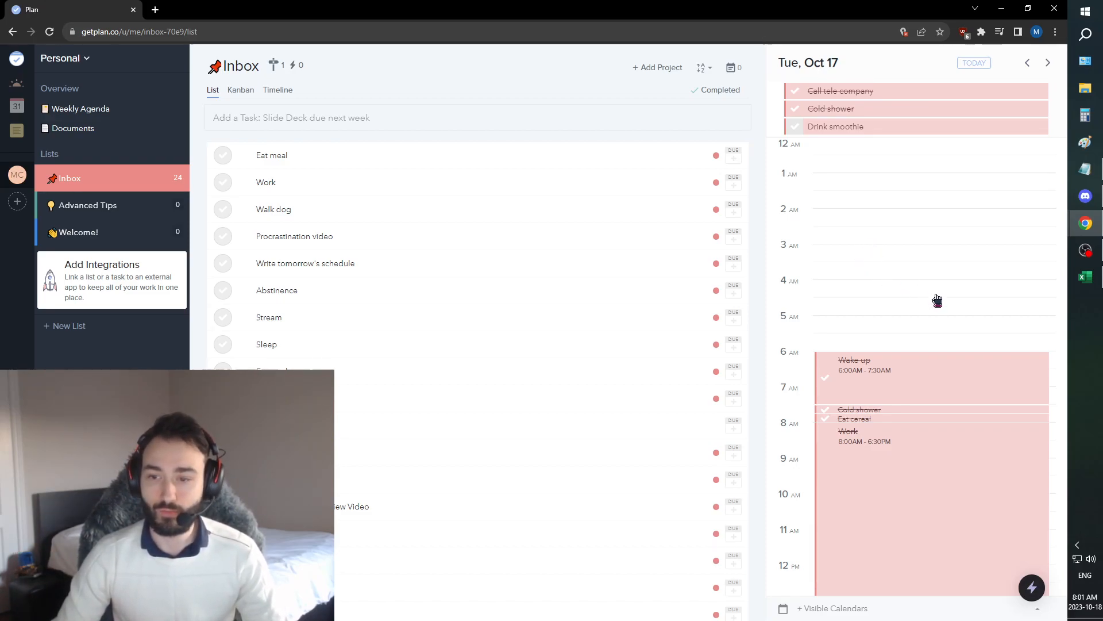
pyautogui.moveTo(877, 379)
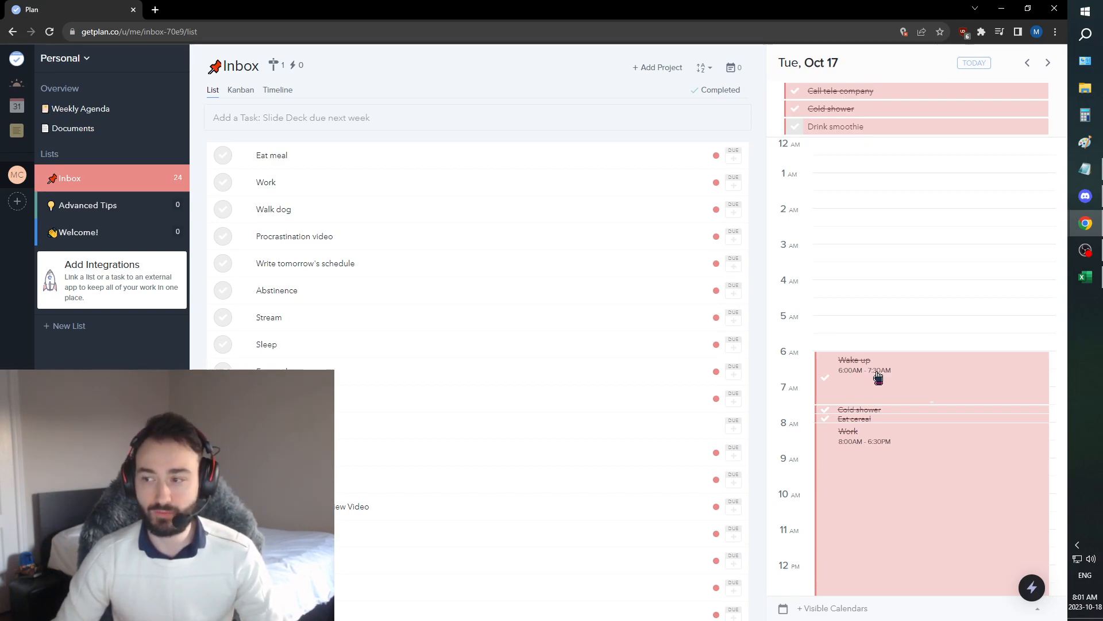
pyautogui.scroll(-3)
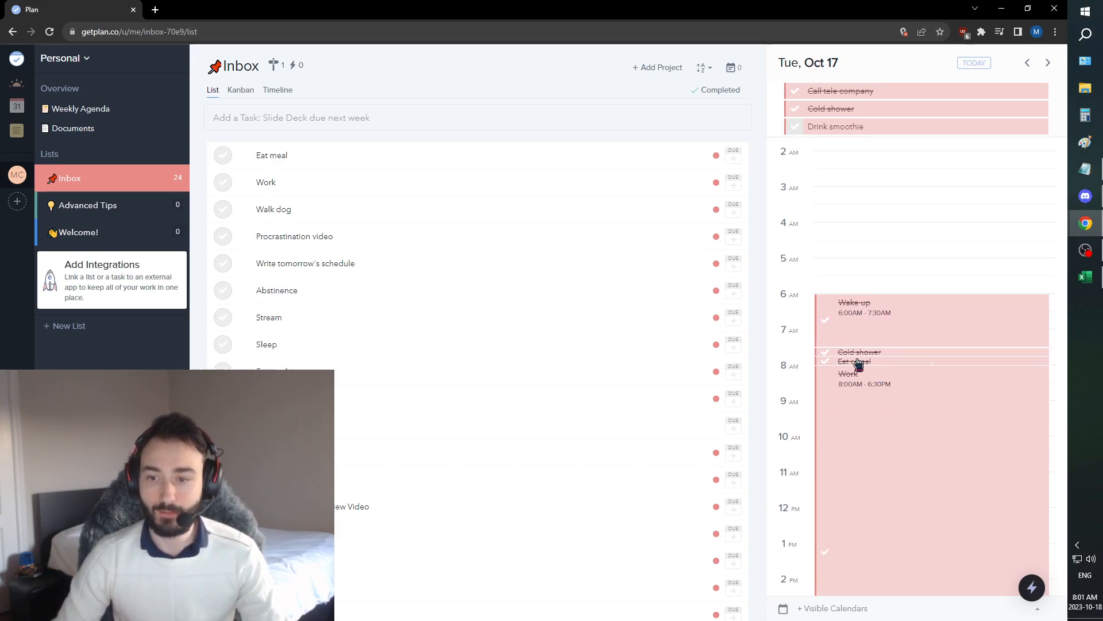
pyautogui.scroll(-3)
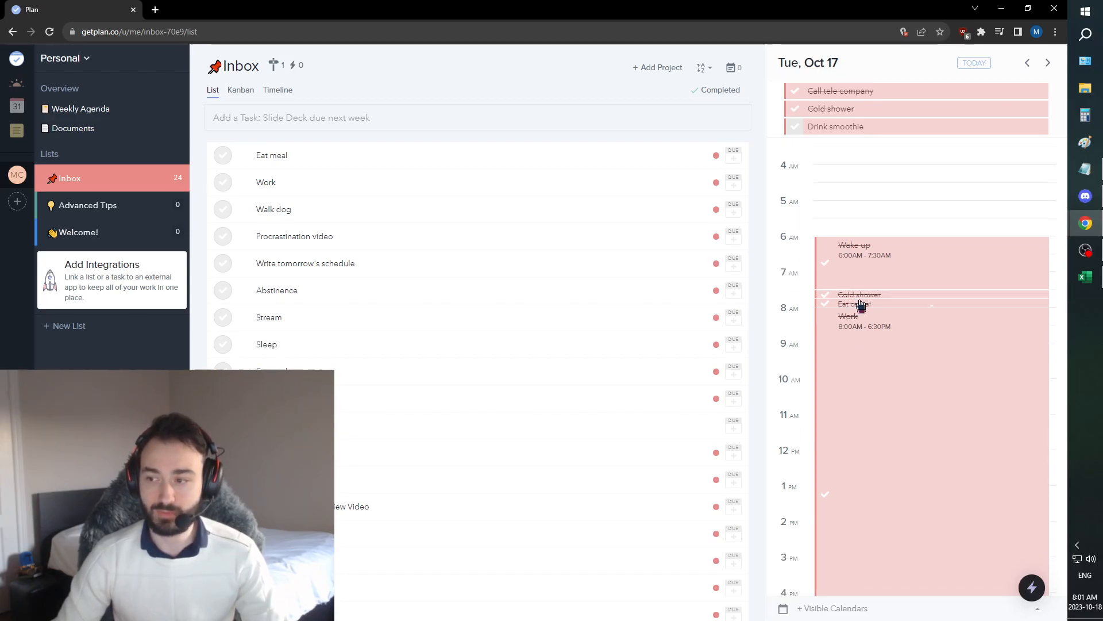
pyautogui.scroll(-3)
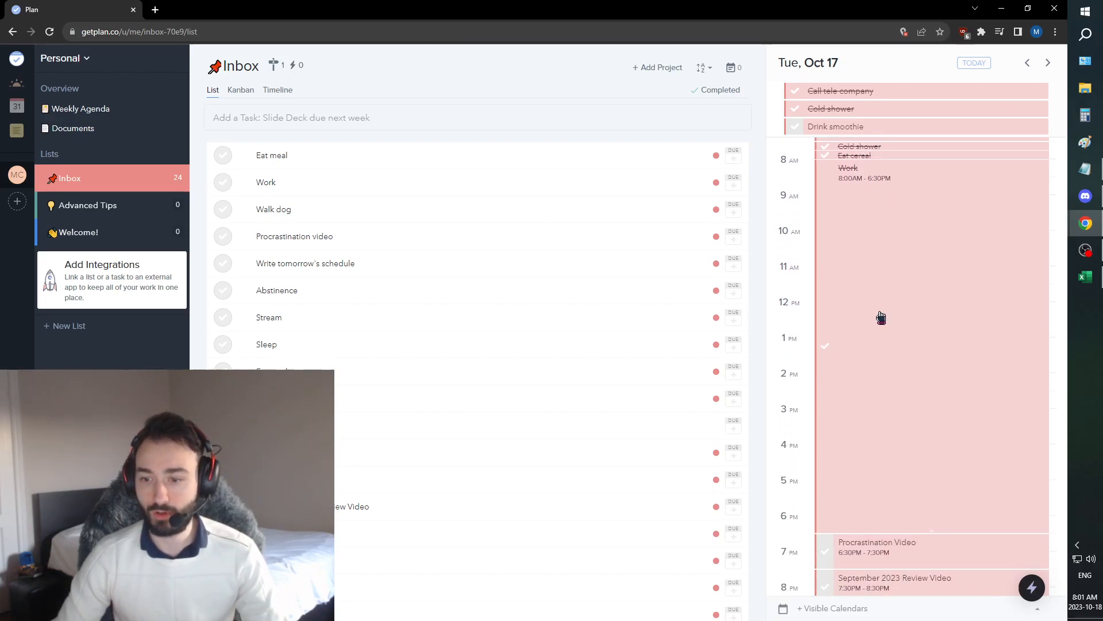
pyautogui.scroll(-3)
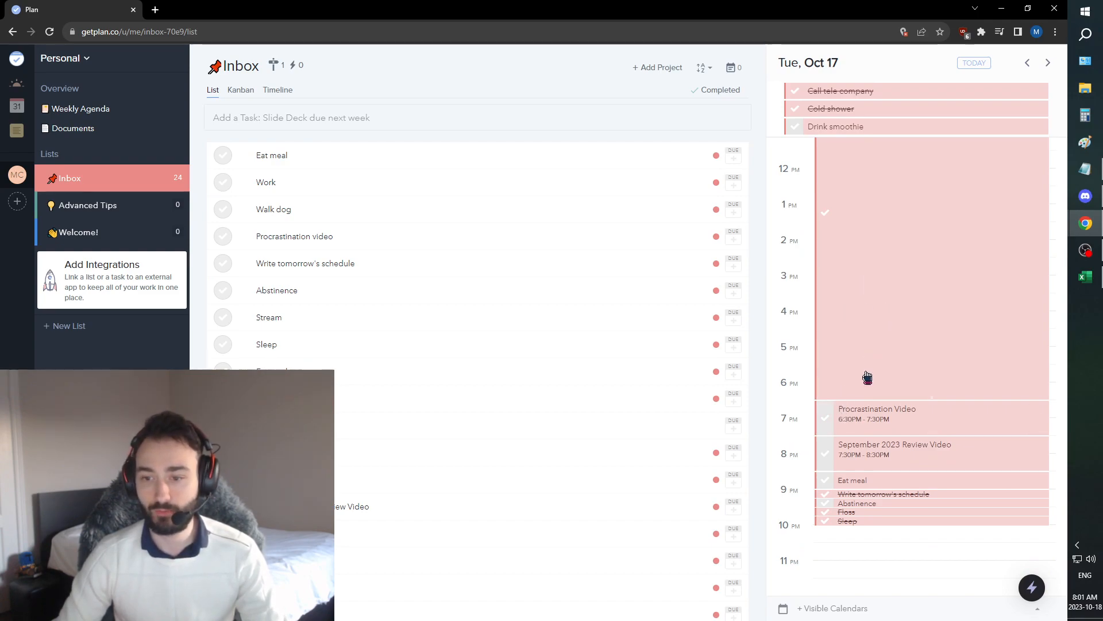
pyautogui.scroll(3)
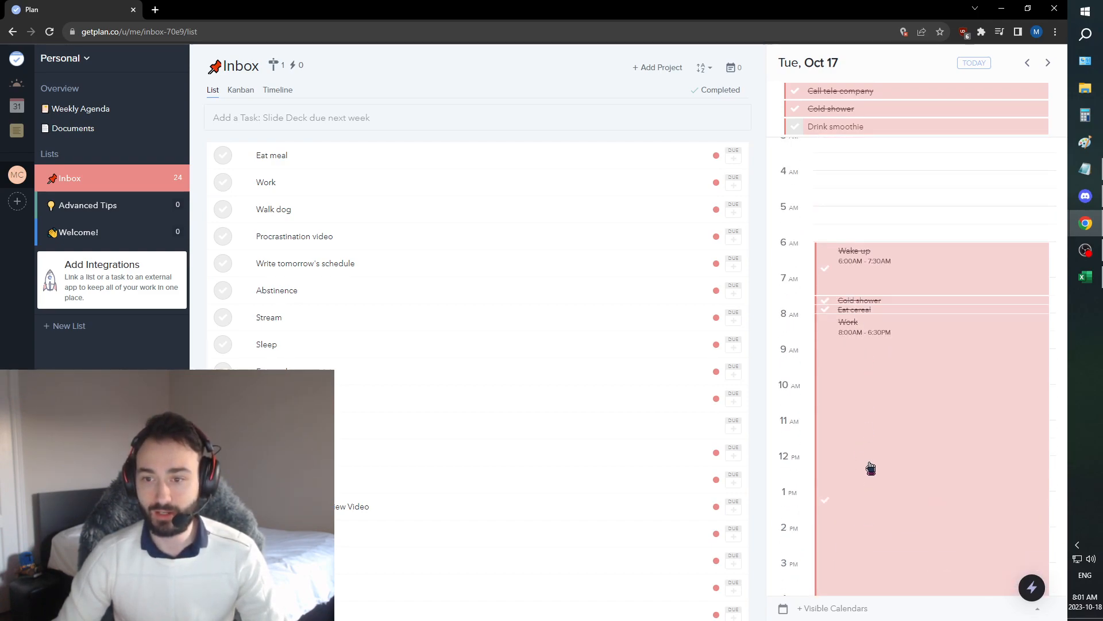
pyautogui.scroll(-3)
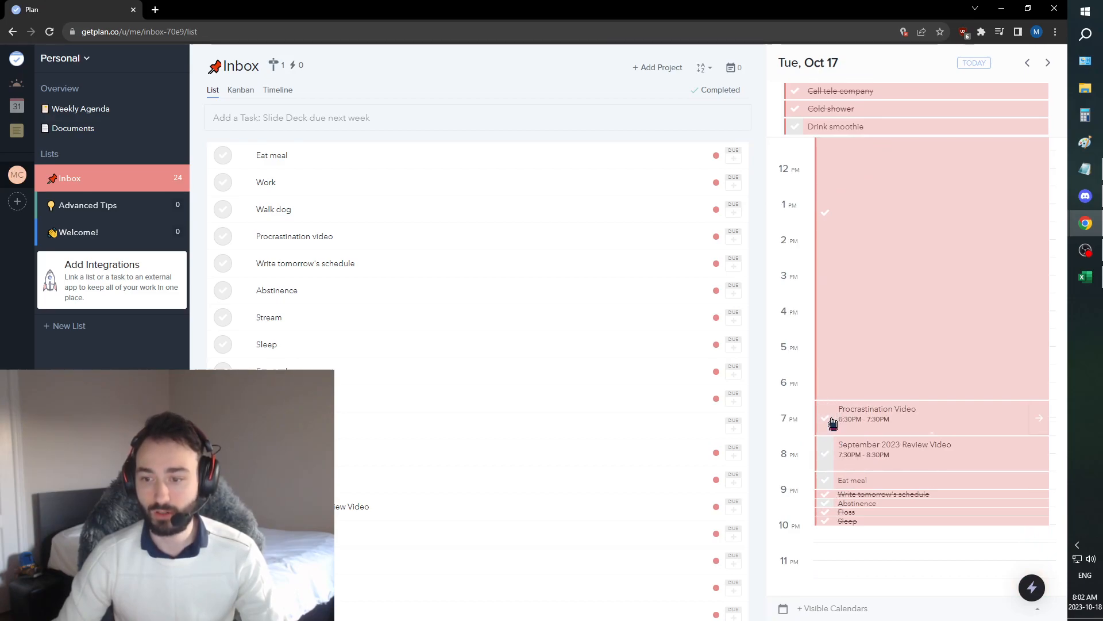
pyautogui.moveTo(819, 434)
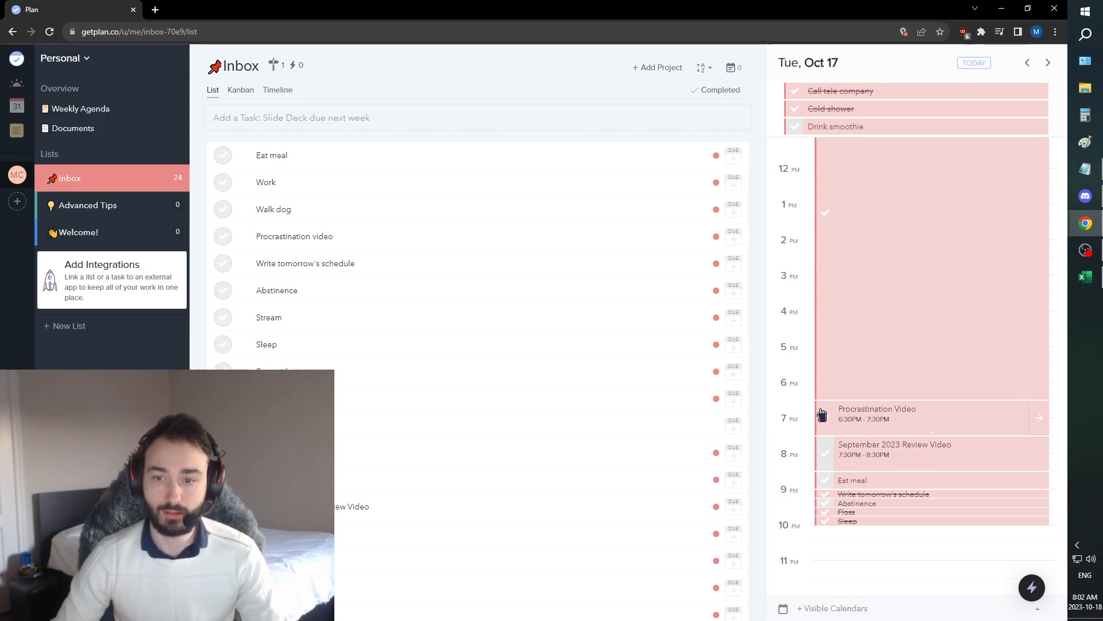
pyautogui.moveTo(828, 420)
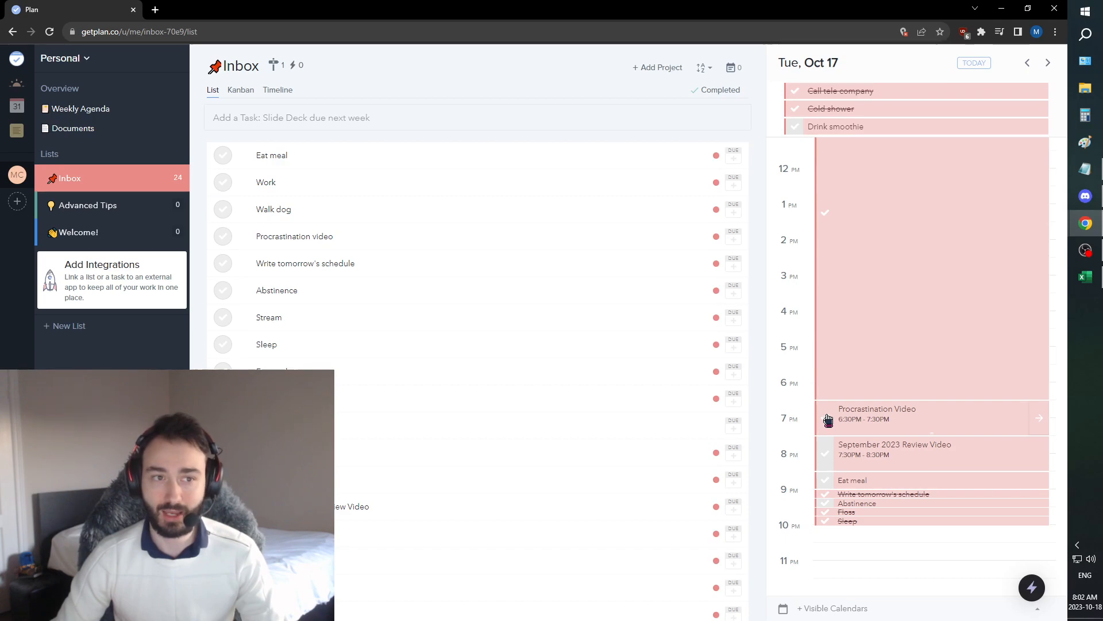
pyautogui.click(887, 348)
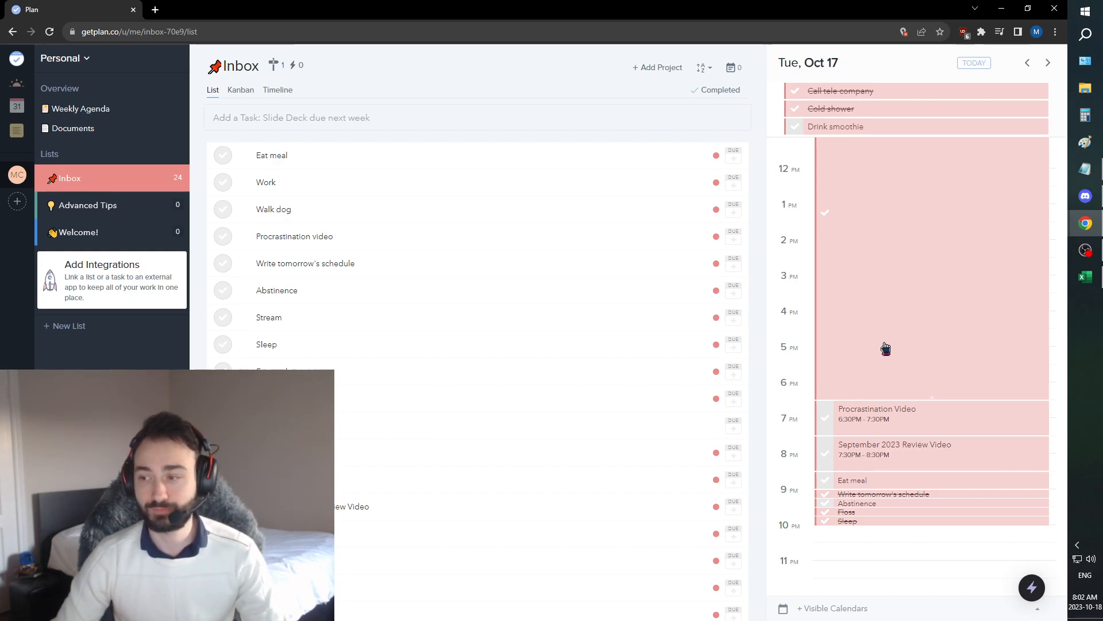
pyautogui.moveTo(884, 361)
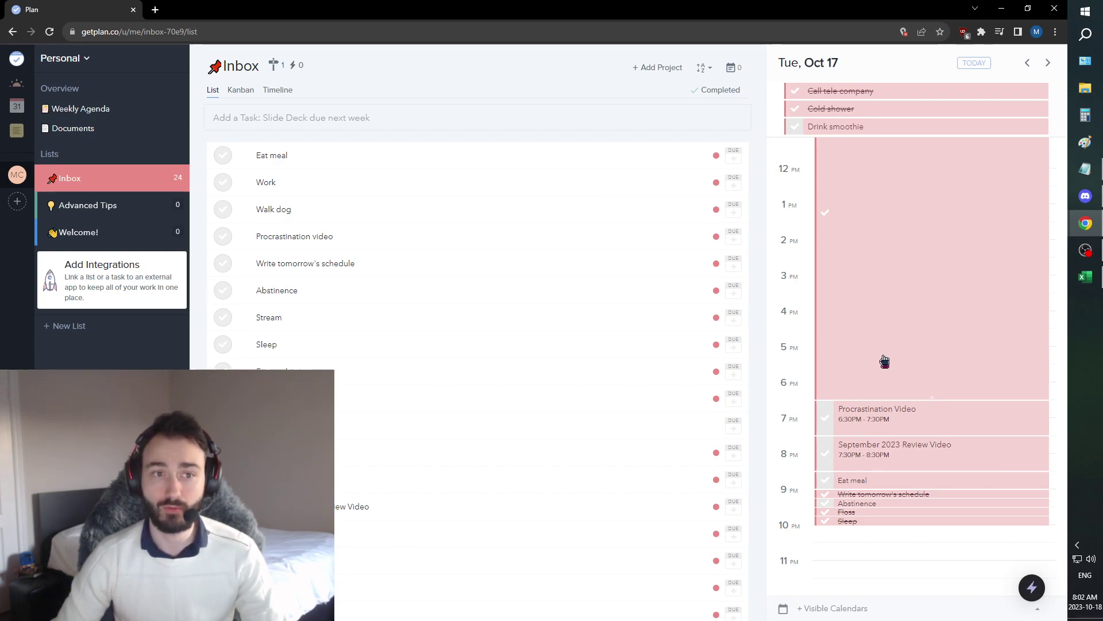
pyautogui.moveTo(845, 524)
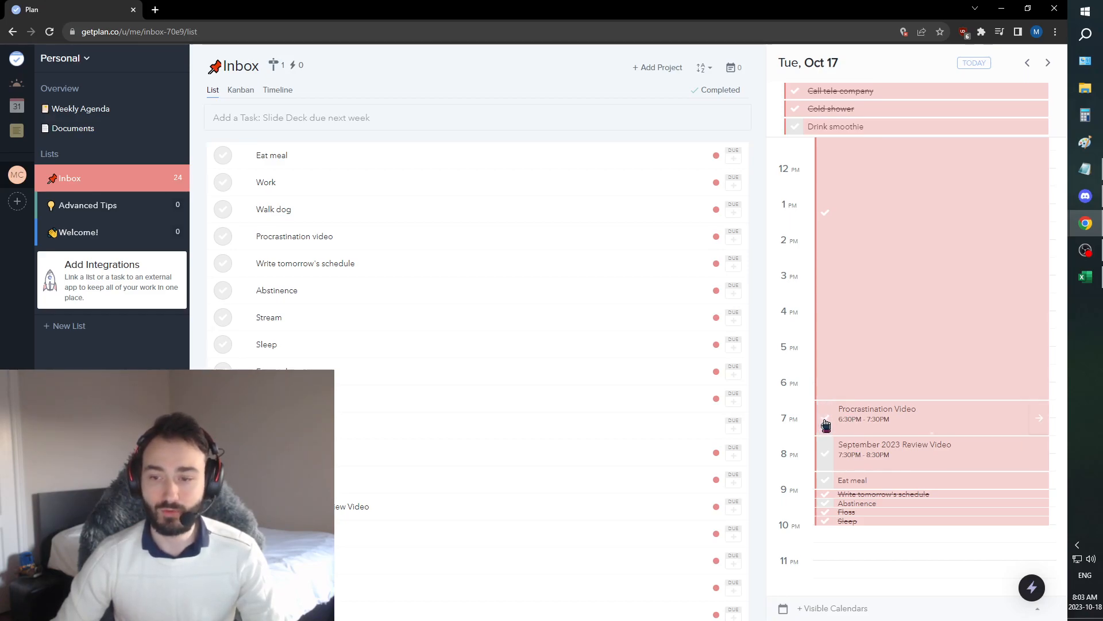
# Check off September 2023 Review Video, Eat meal and Abstinence on Oct 17
pyautogui.click(825, 453)
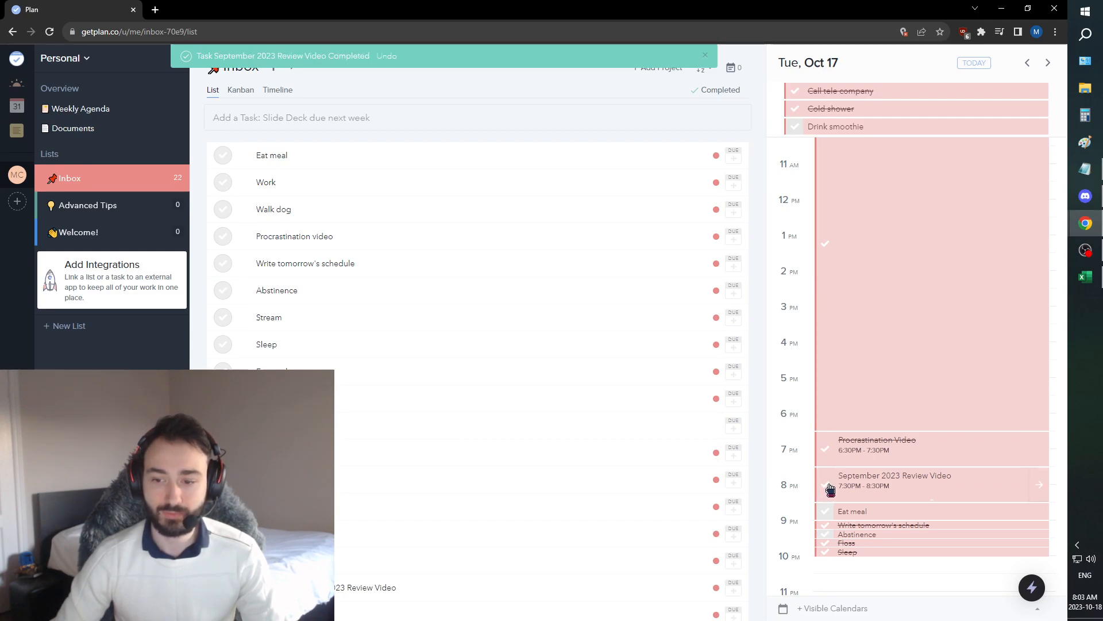
pyautogui.click(825, 512)
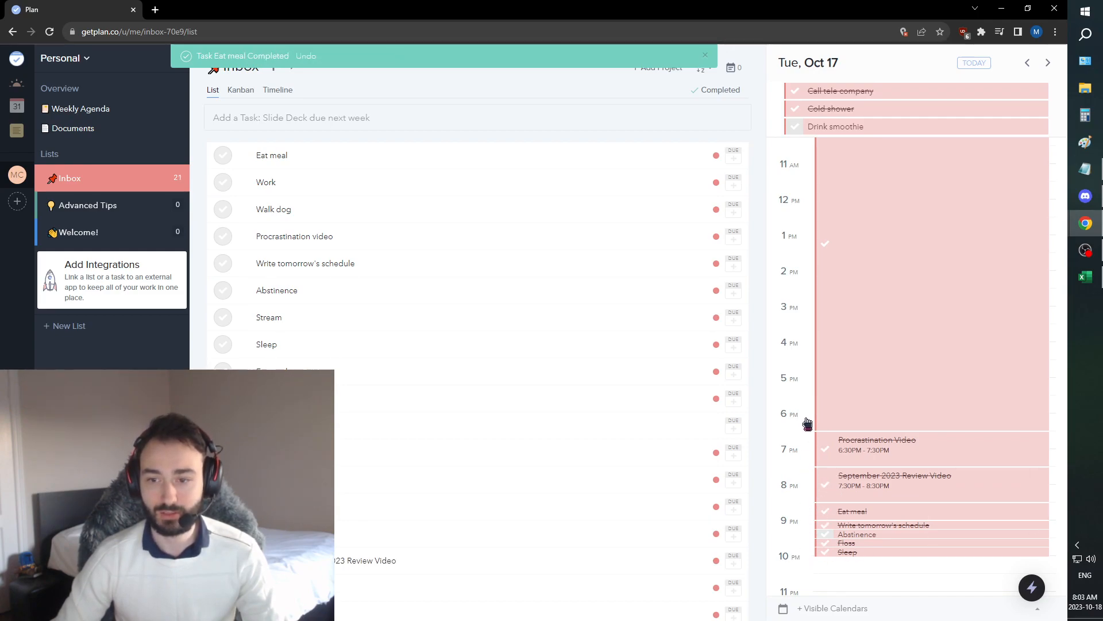
pyautogui.moveTo(834, 363)
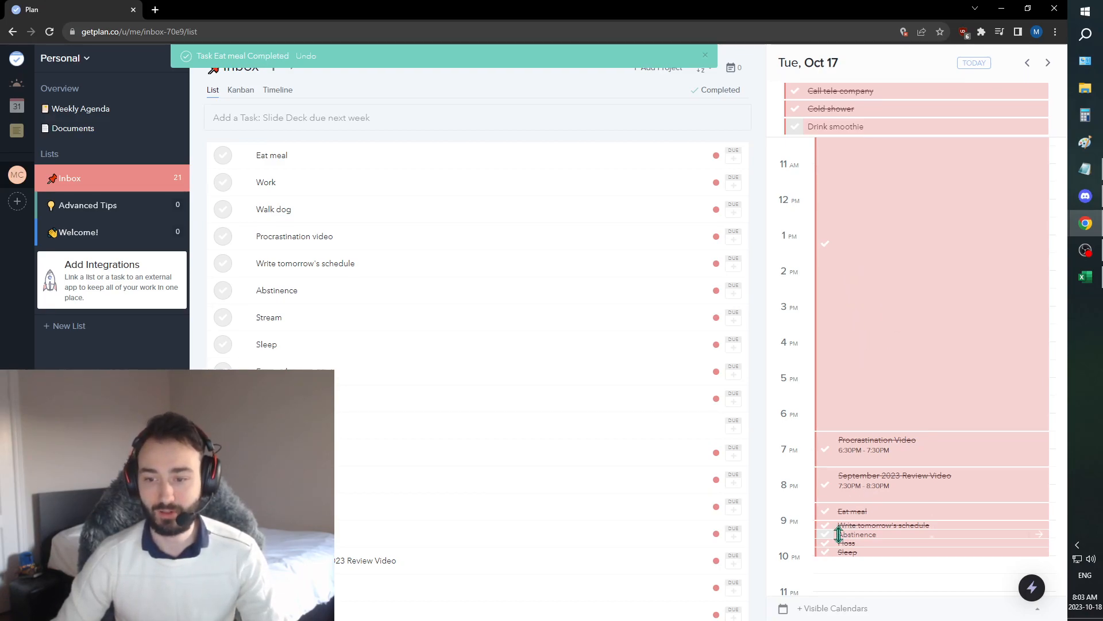
pyautogui.click(826, 534)
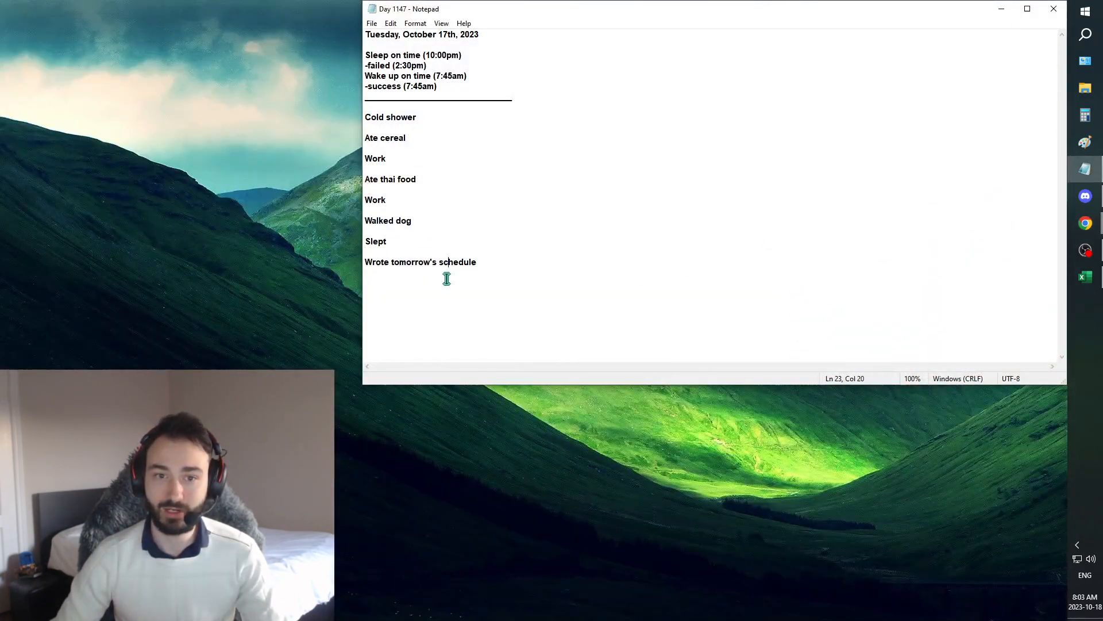
# Click into the Notepad Day 1147 log for October 17th to read it
pyautogui.click(366, 231)
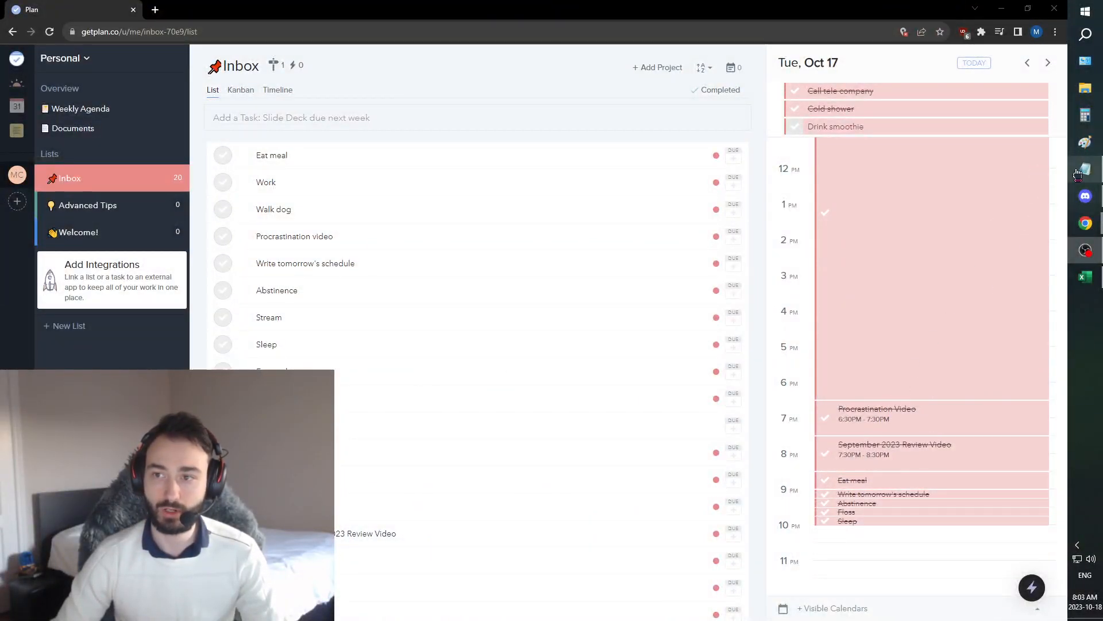
# Check off Drink smoothie and Floss in Plan
pyautogui.scroll(3)
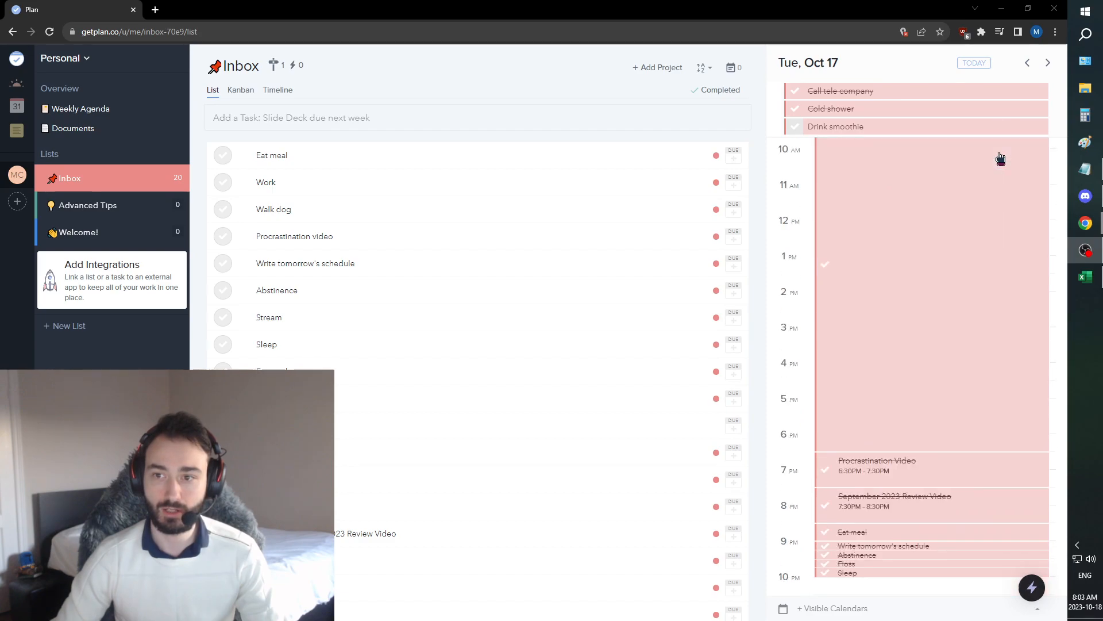
pyautogui.scroll(-3)
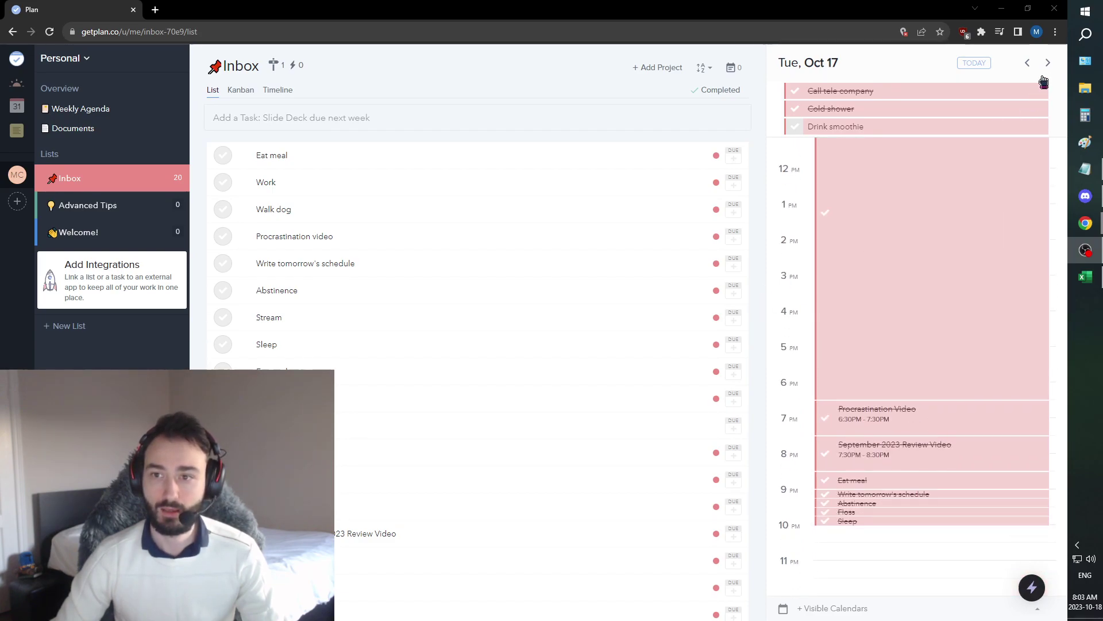
pyautogui.click(795, 126)
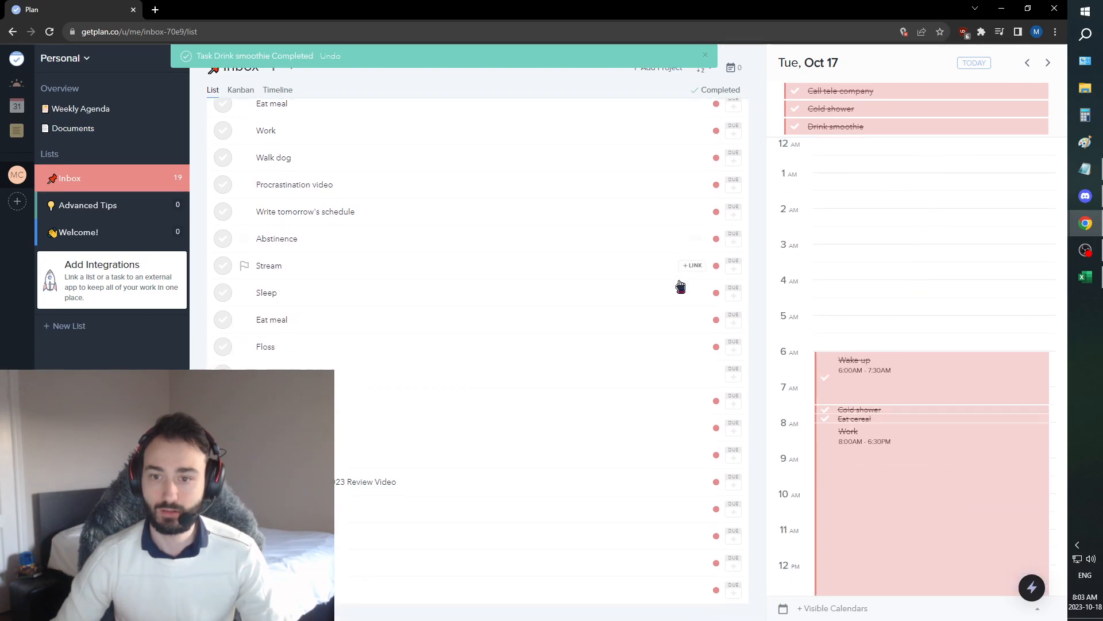
pyautogui.click(222, 346)
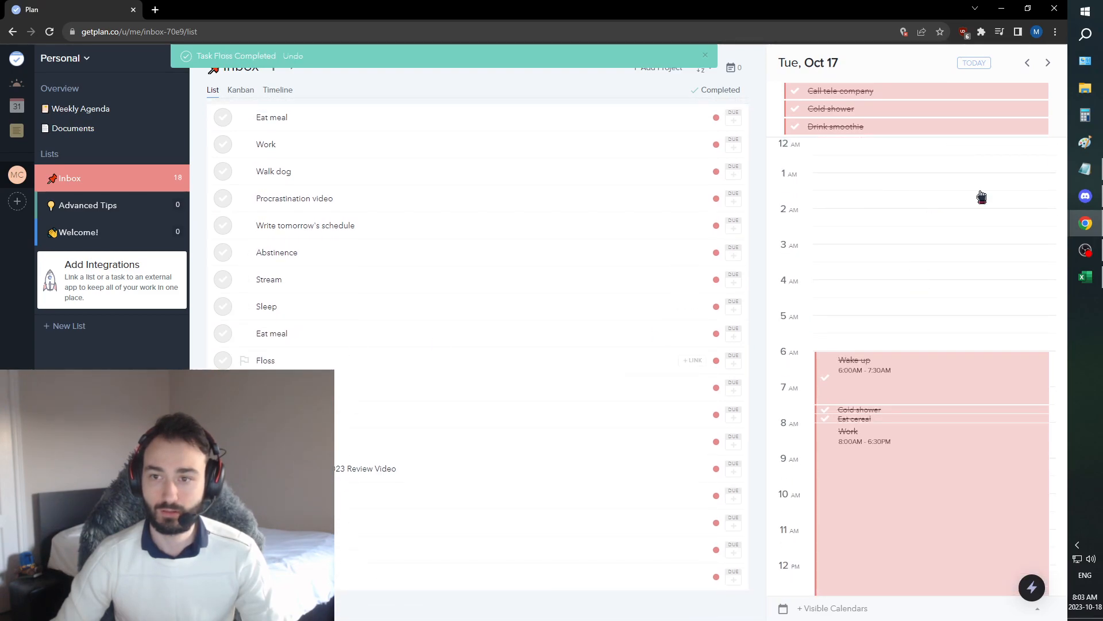
# Step through the day views to Wed, Oct 18, scroll it, then advance to Oct 19
pyautogui.click(1027, 63)
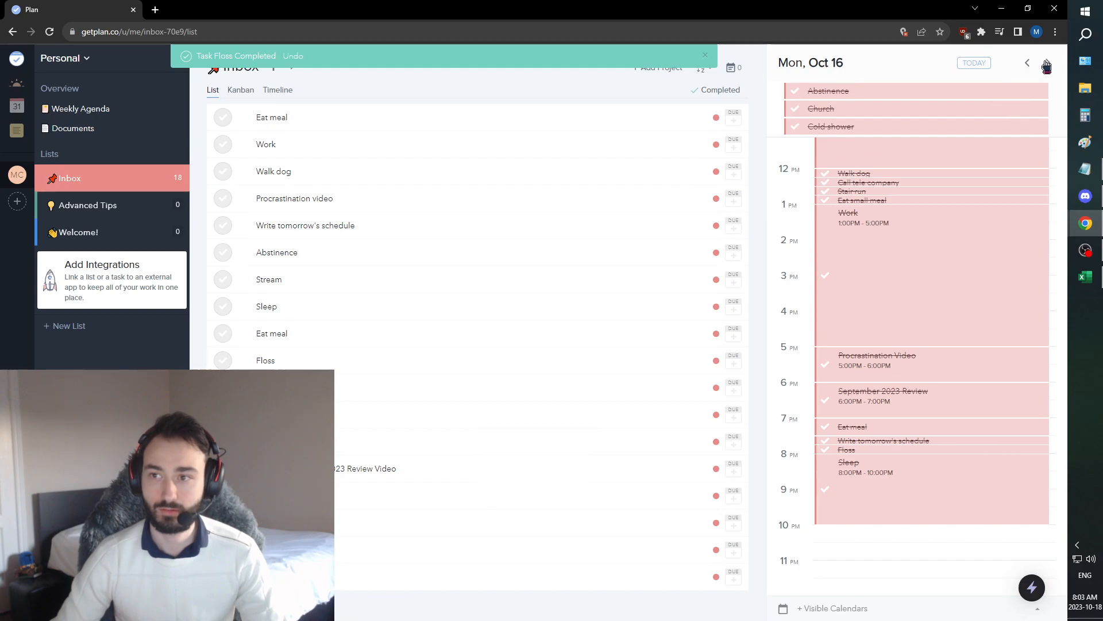
pyautogui.click(1047, 63)
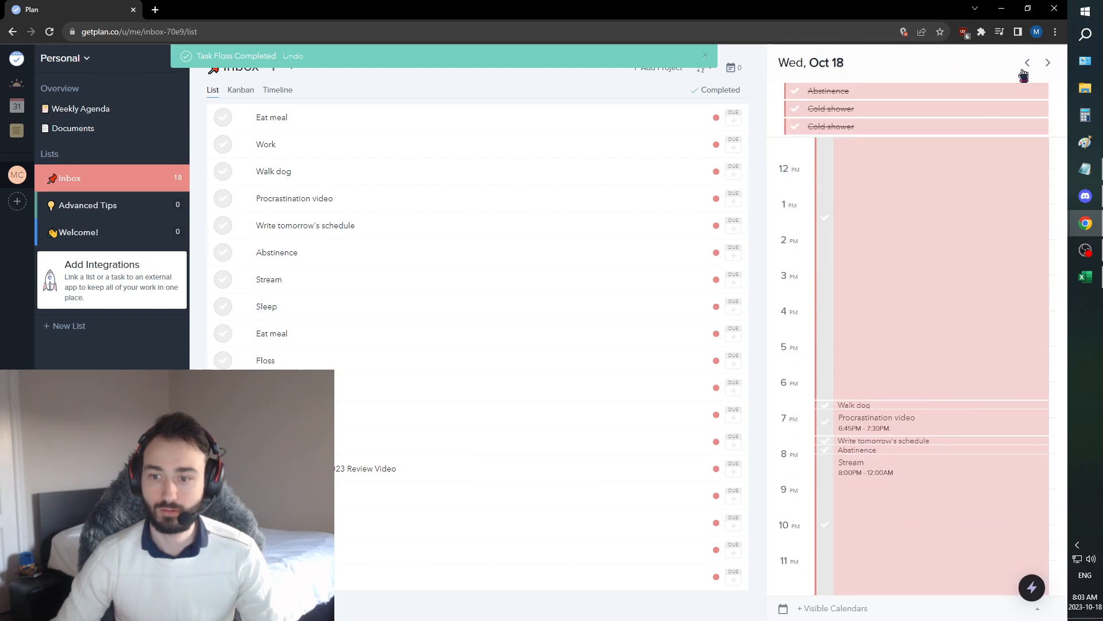
pyautogui.scroll(3)
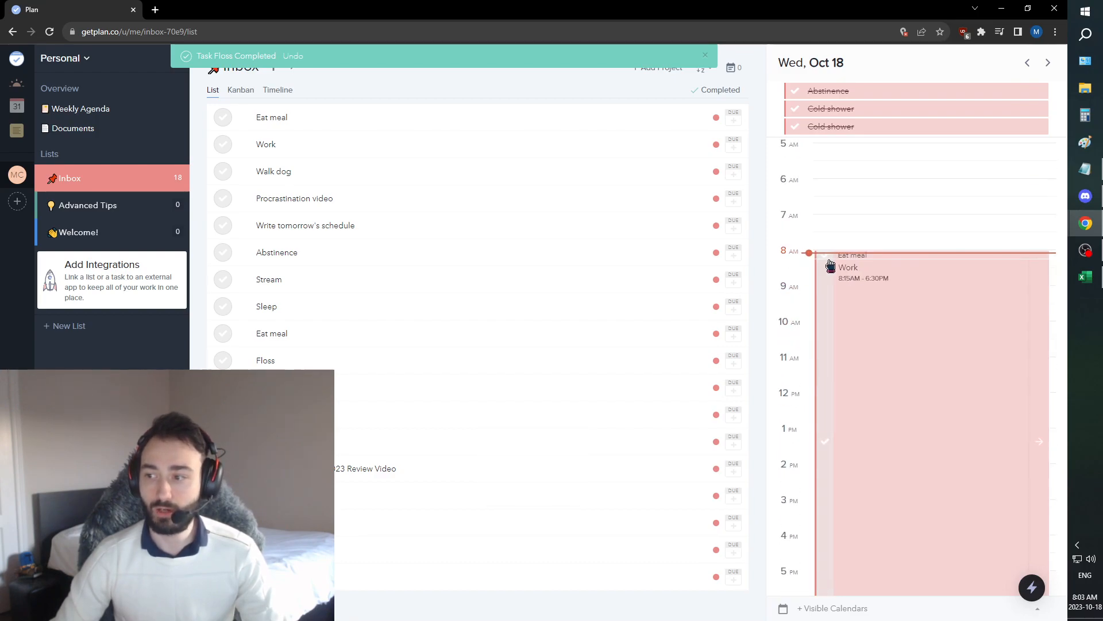
pyautogui.scroll(-3)
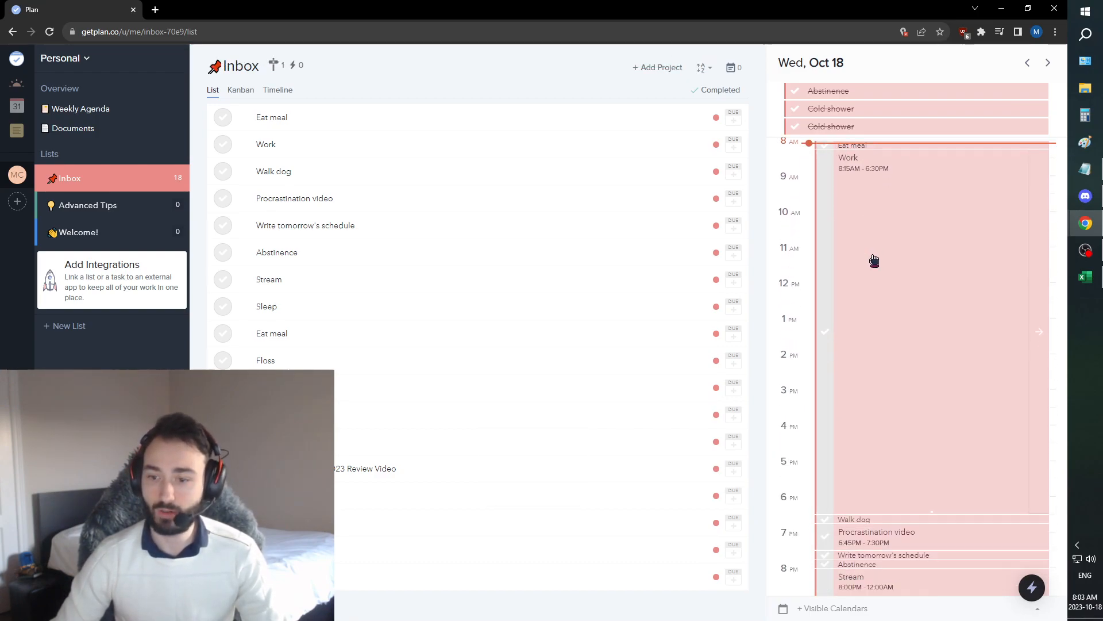
pyautogui.scroll(-3)
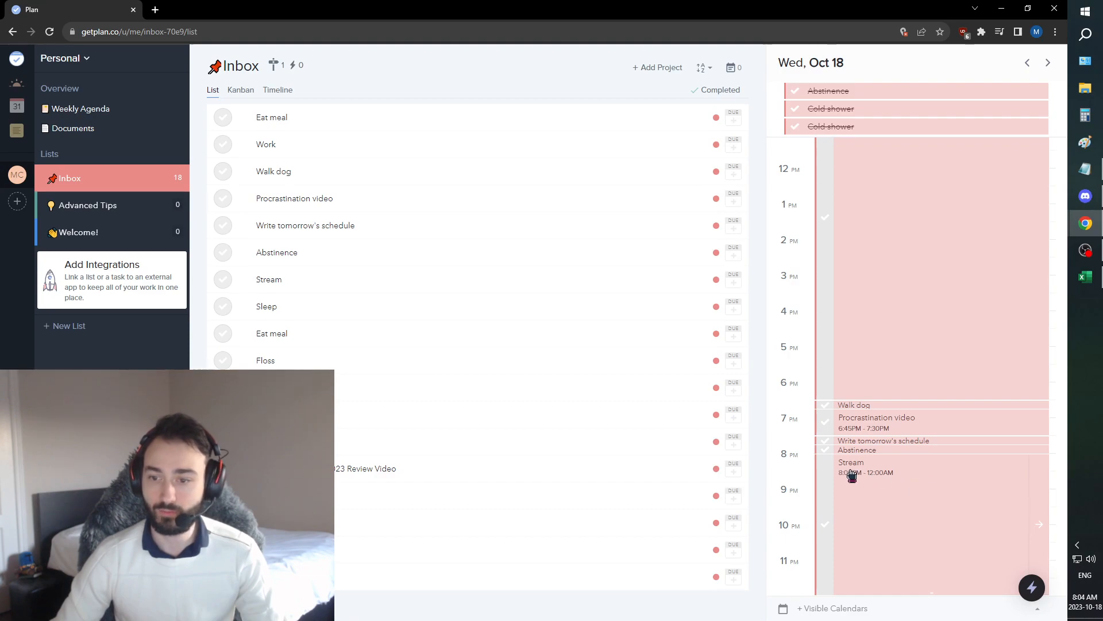
pyautogui.moveTo(877, 502)
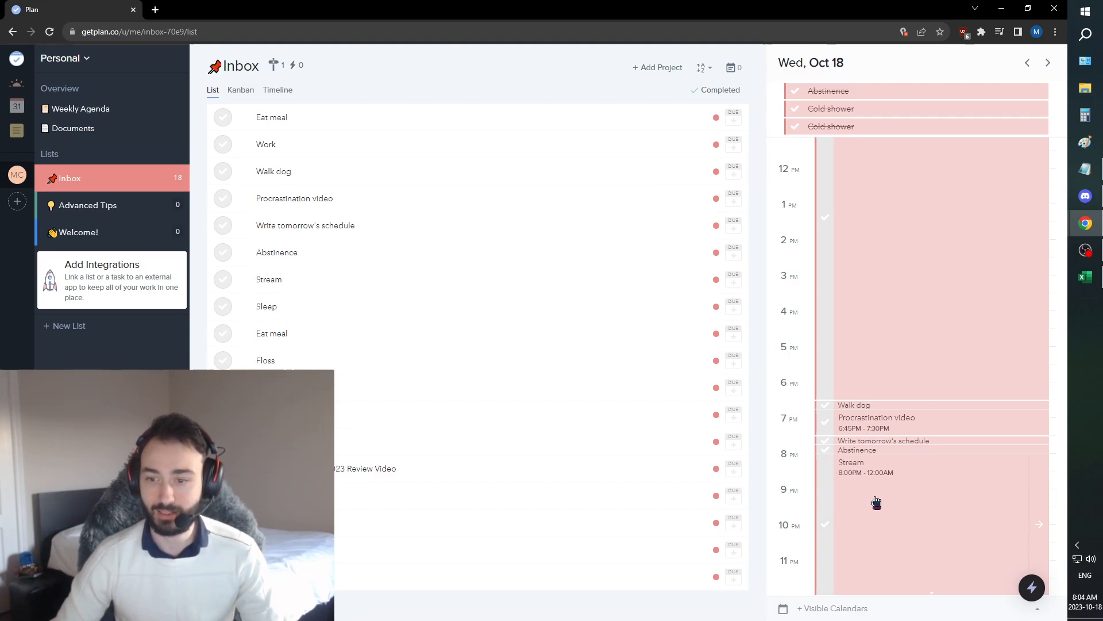
pyautogui.moveTo(839, 490)
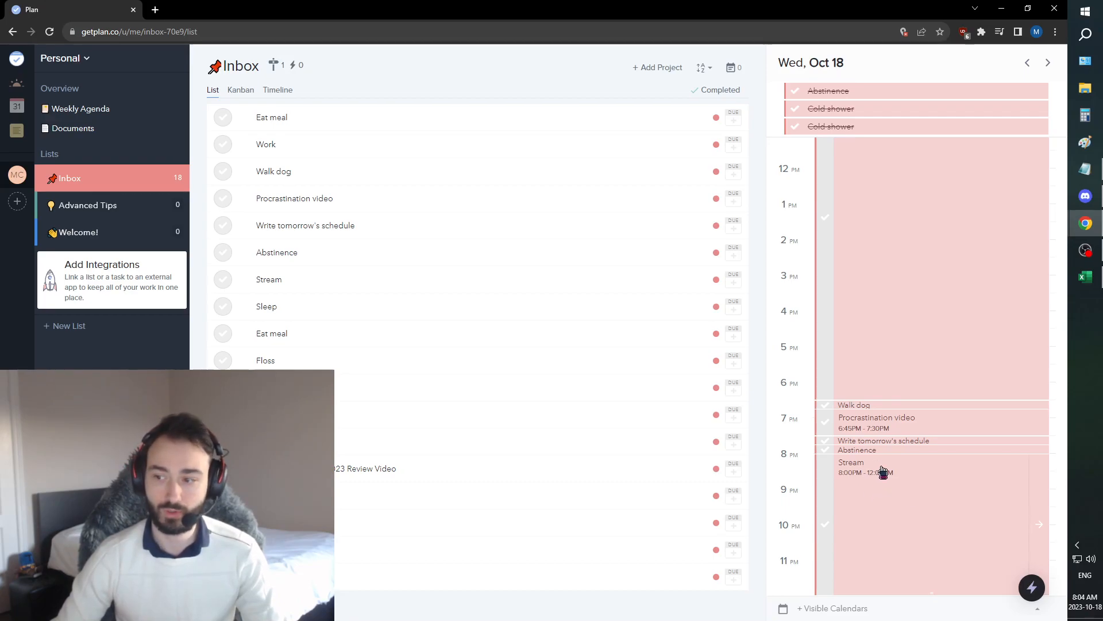
pyautogui.click(1047, 62)
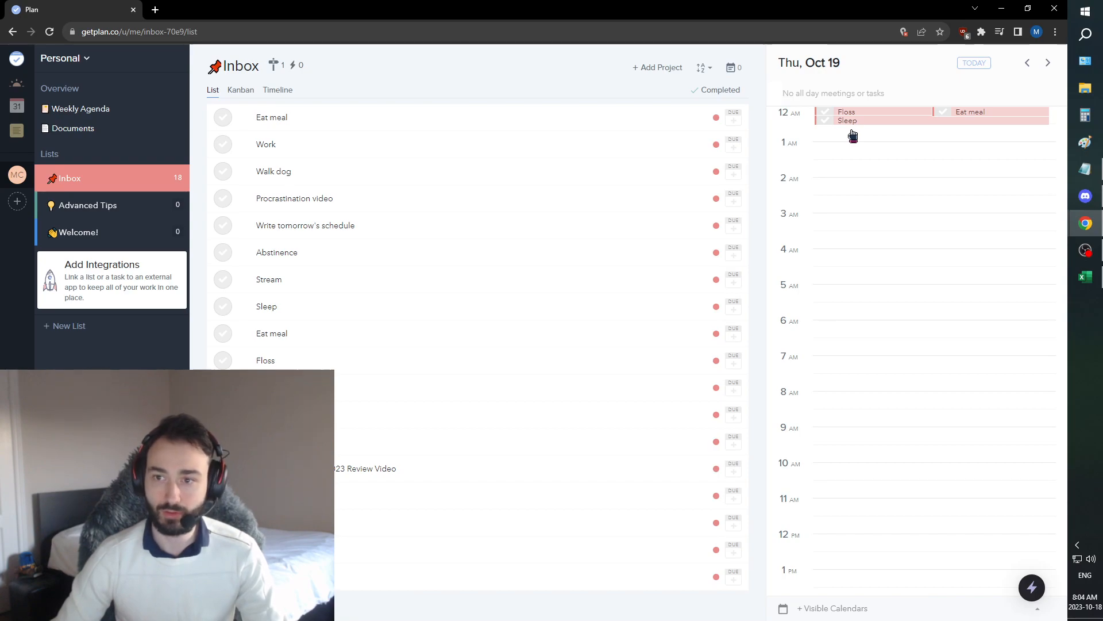
# Return to Wed, Oct 18, scroll to the evening tasks, and switch to Excel
pyautogui.click(1027, 63)
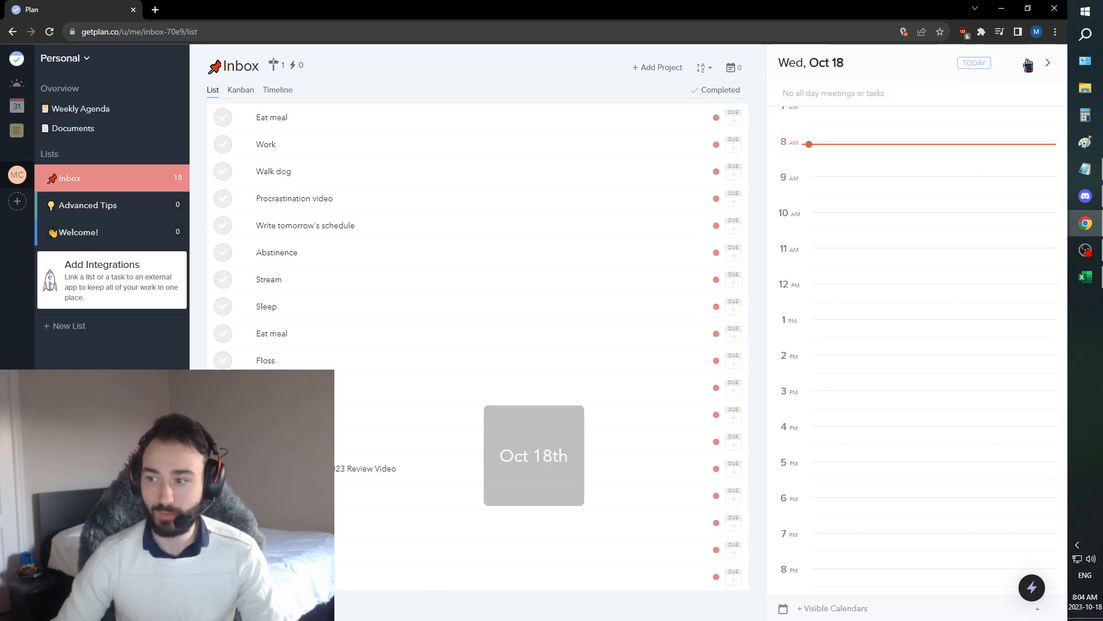
pyautogui.scroll(3)
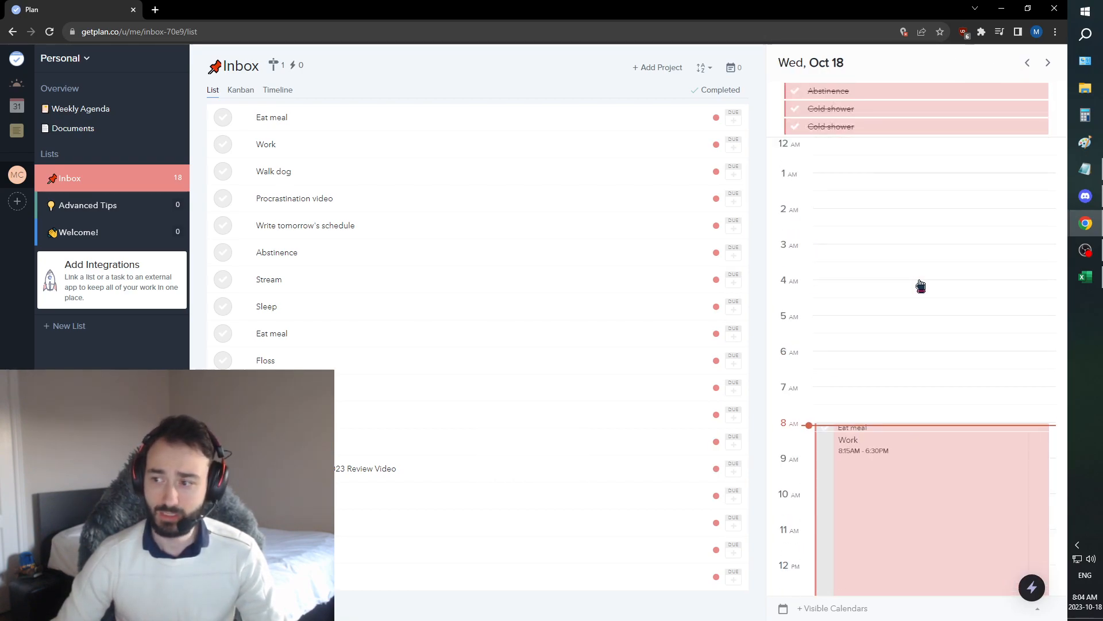
pyautogui.scroll(-3)
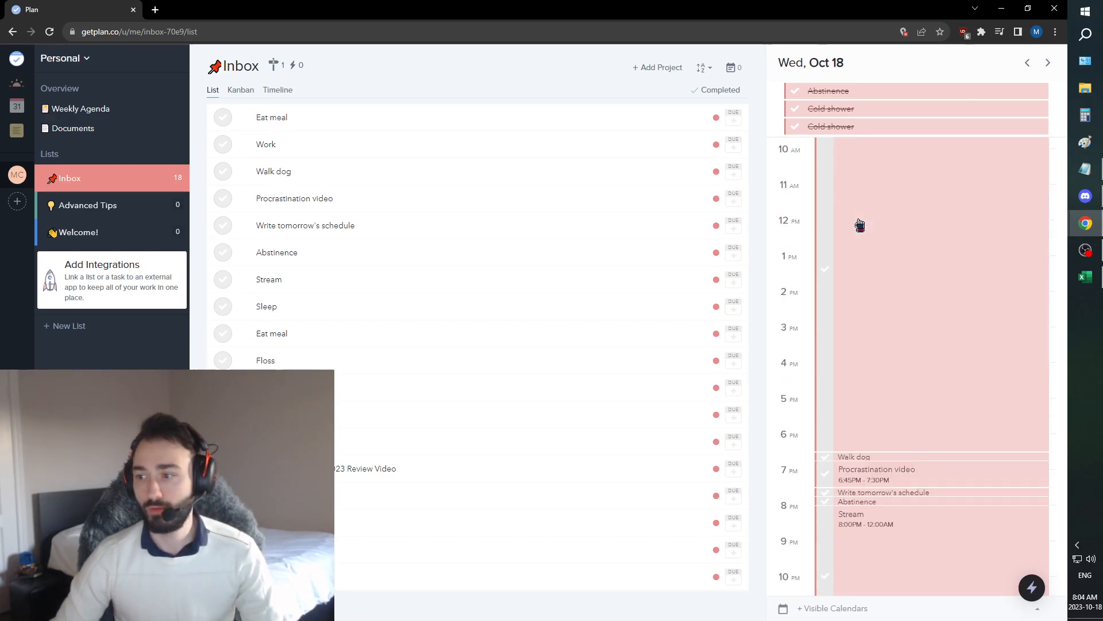
pyautogui.scroll(3)
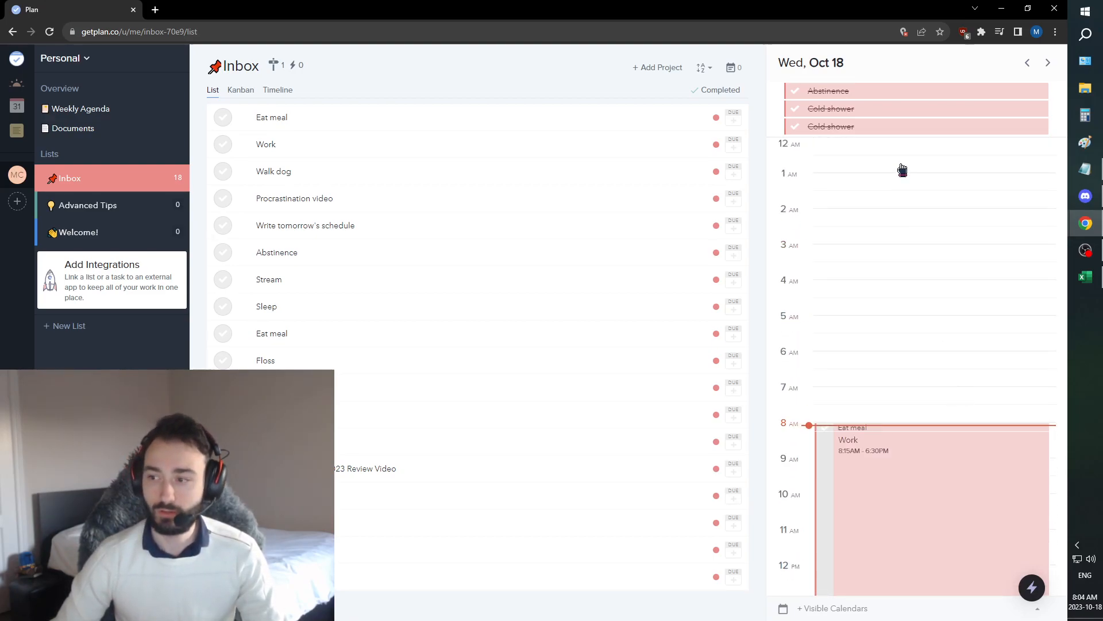
pyautogui.scroll(-3)
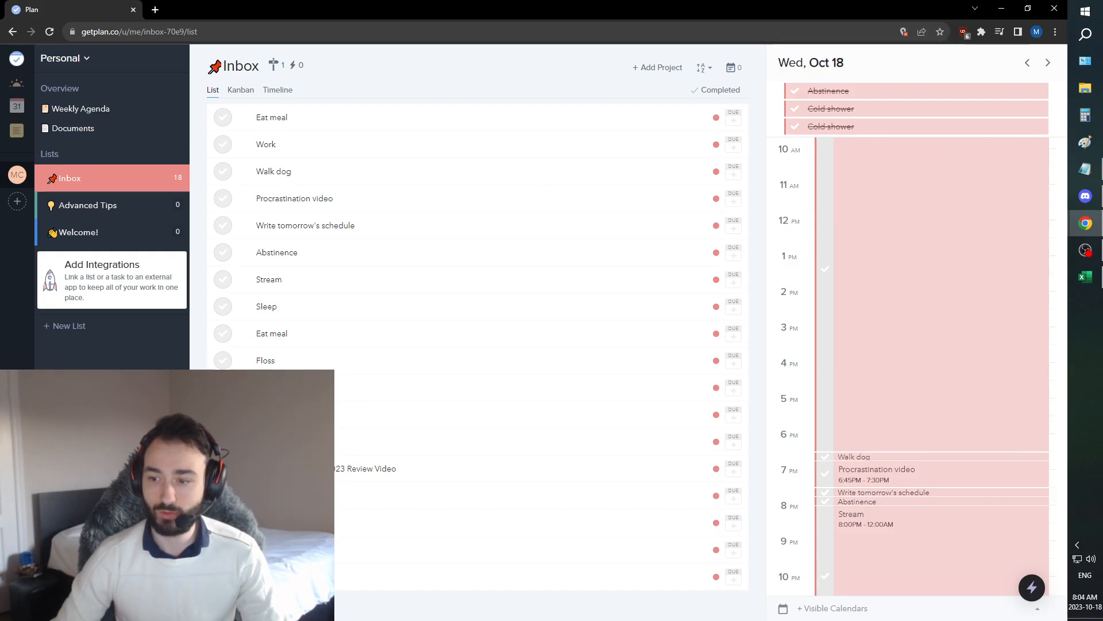
pyautogui.click(1084, 275)
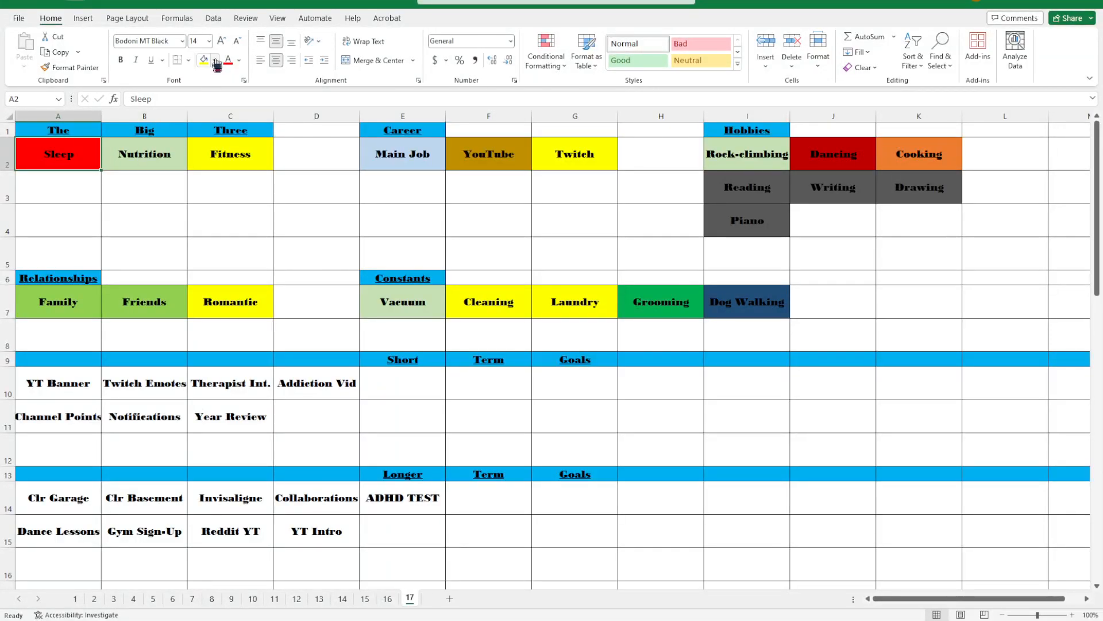
# Fill the Sleep cell light red and select the Nutrition and Fitness cells
pyautogui.click(205, 60)
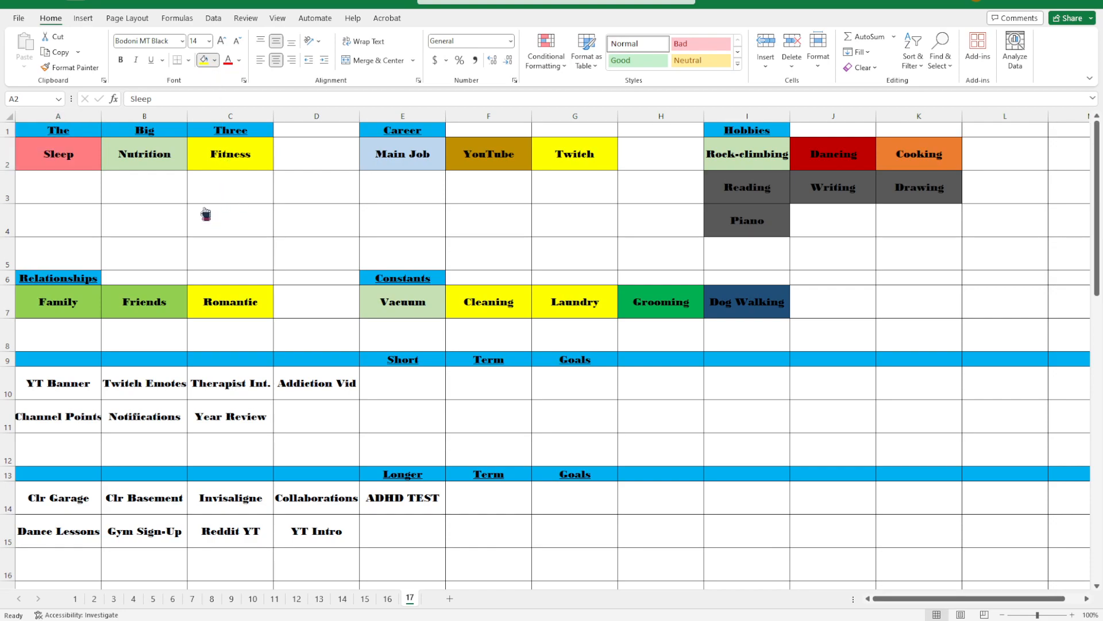
pyautogui.click(144, 154)
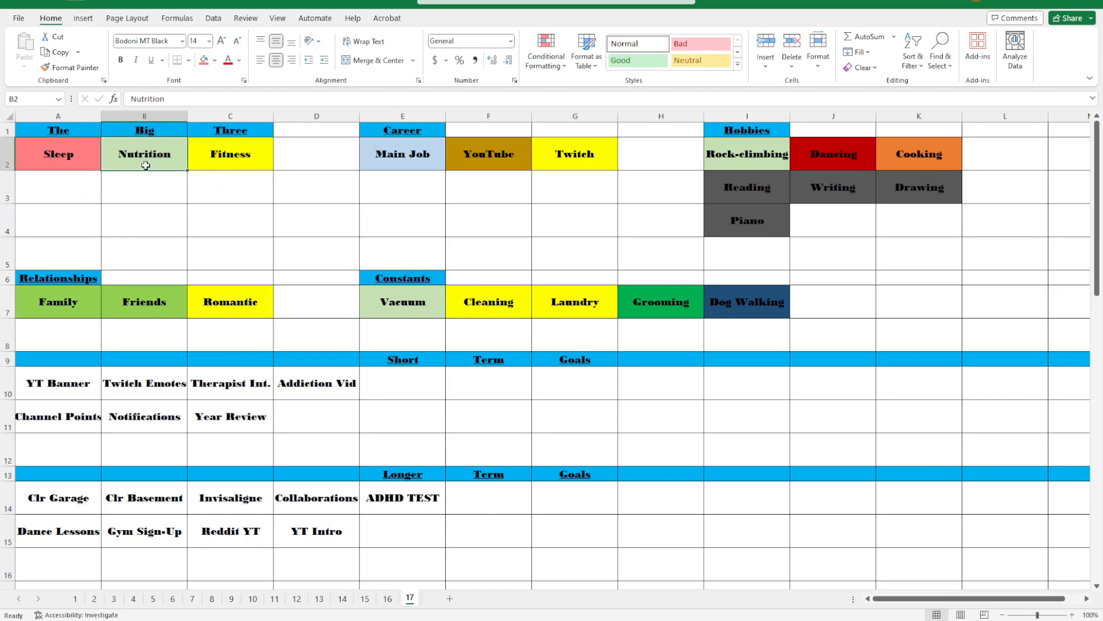
pyautogui.click(230, 153)
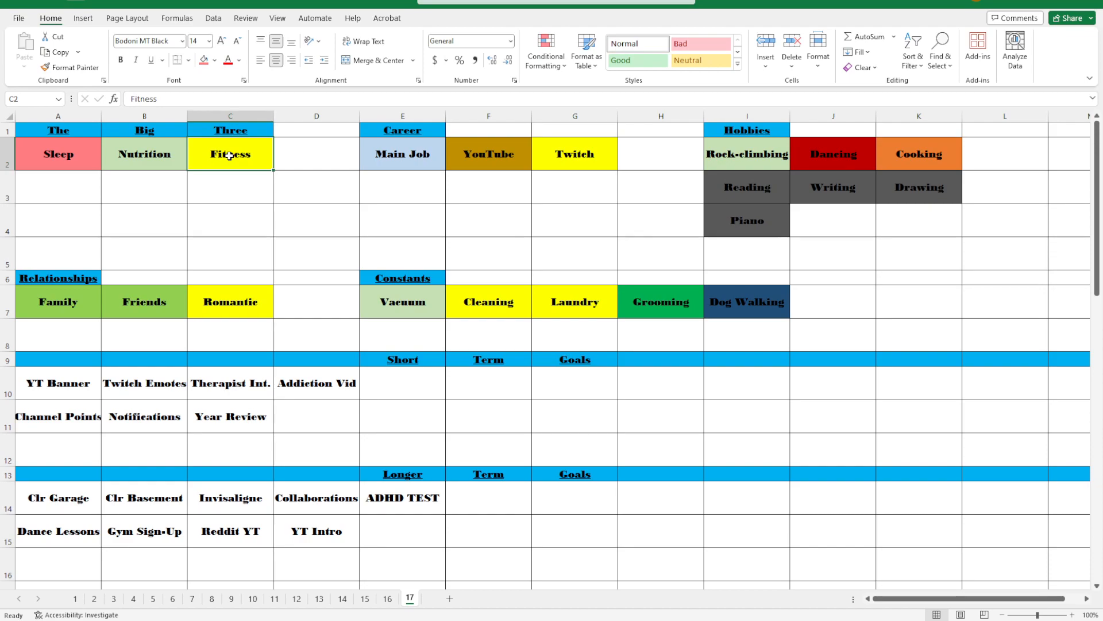
pyautogui.click(316, 153)
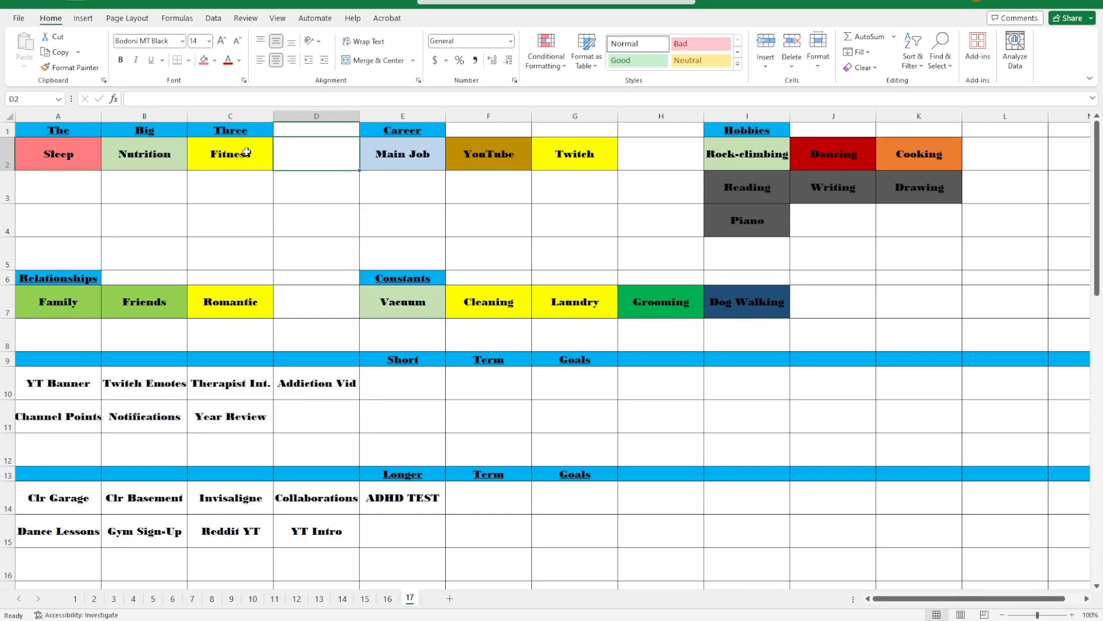
# Review the Fitness, YouTube, Twitch, Grooming and Vacuum-area cells
pyautogui.click(229, 153)
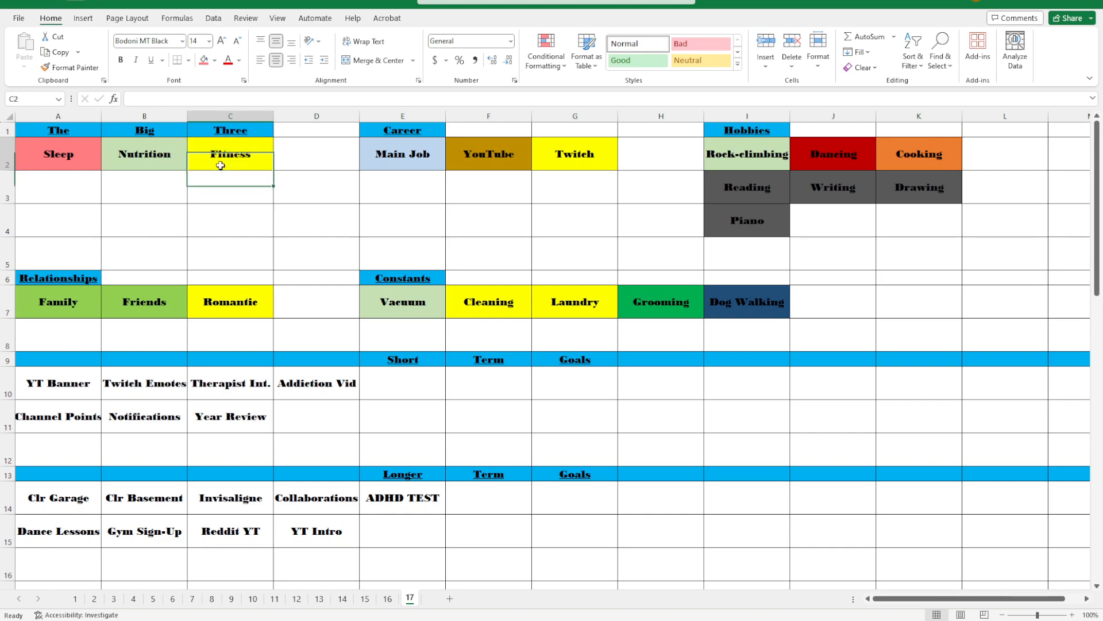
pyautogui.click(489, 154)
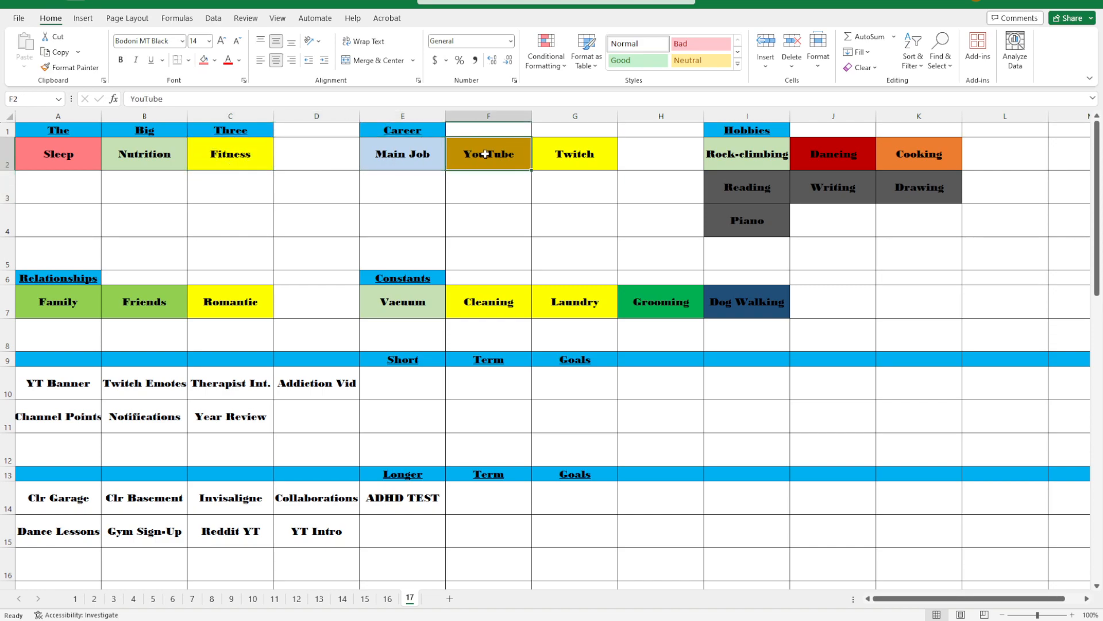
pyautogui.click(574, 153)
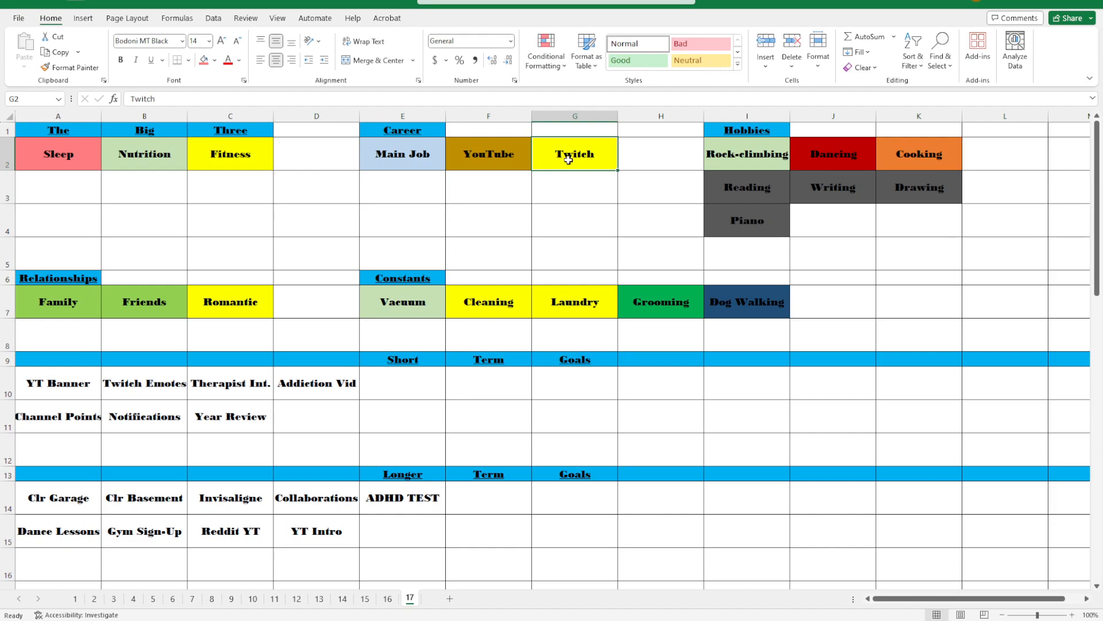
pyautogui.click(660, 302)
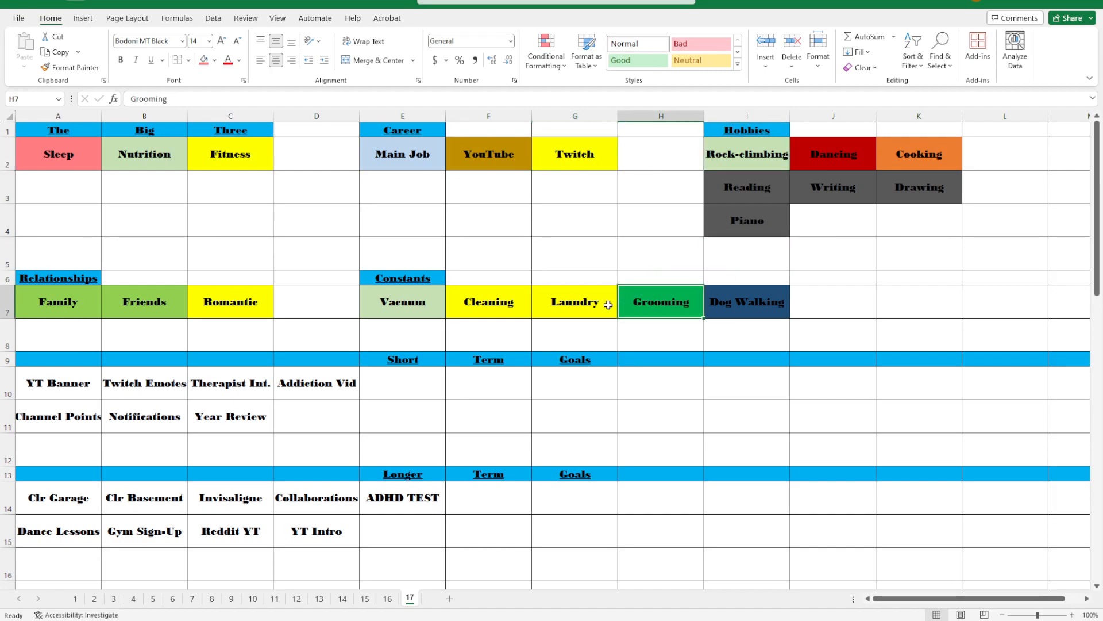
pyautogui.moveTo(651, 308)
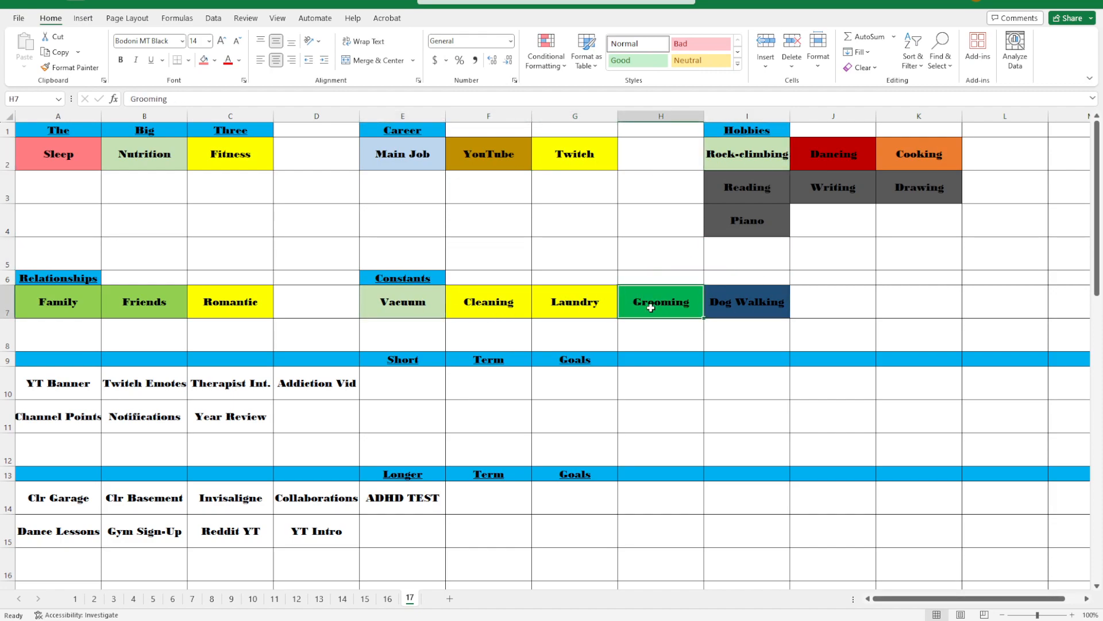
pyautogui.moveTo(463, 289)
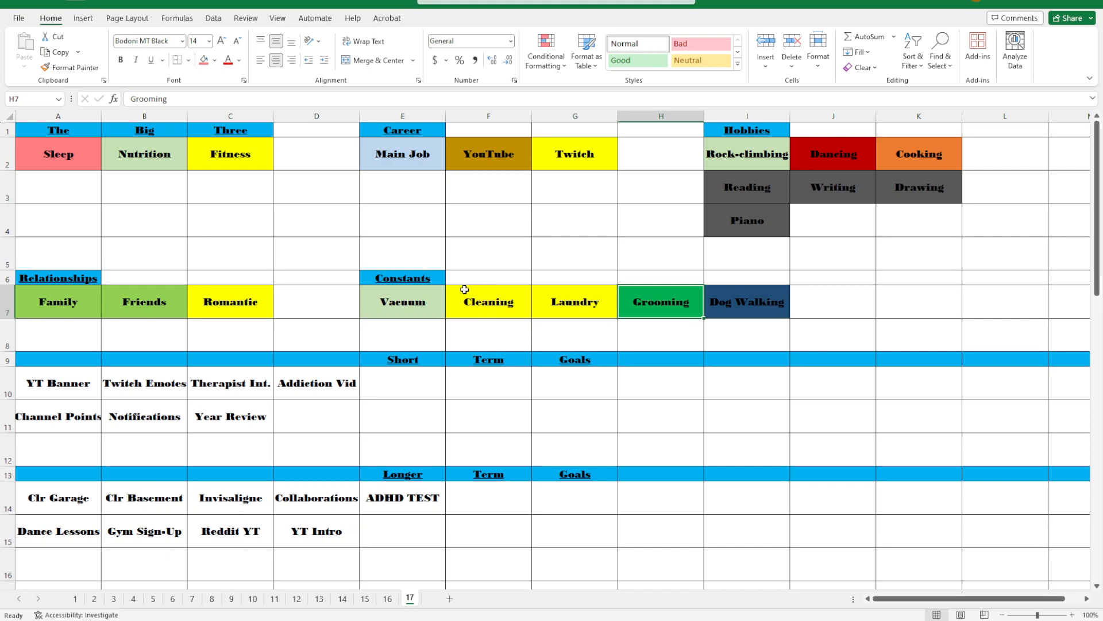
pyautogui.click(401, 335)
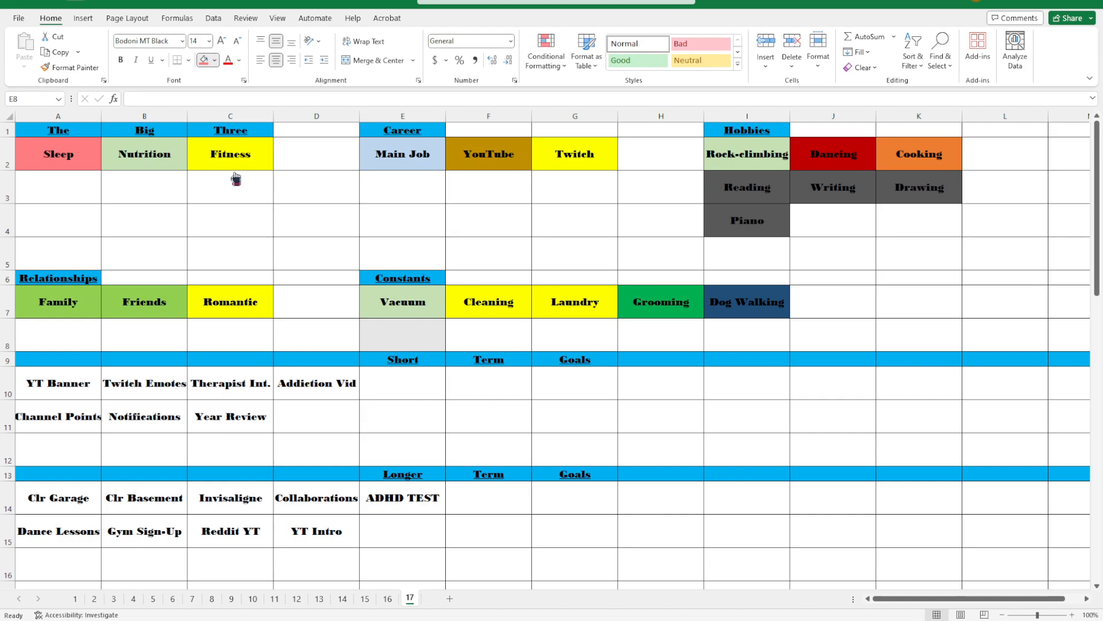
# Fill the Vacuum cell yellow and the Laundry cell orange
pyautogui.click(401, 301)
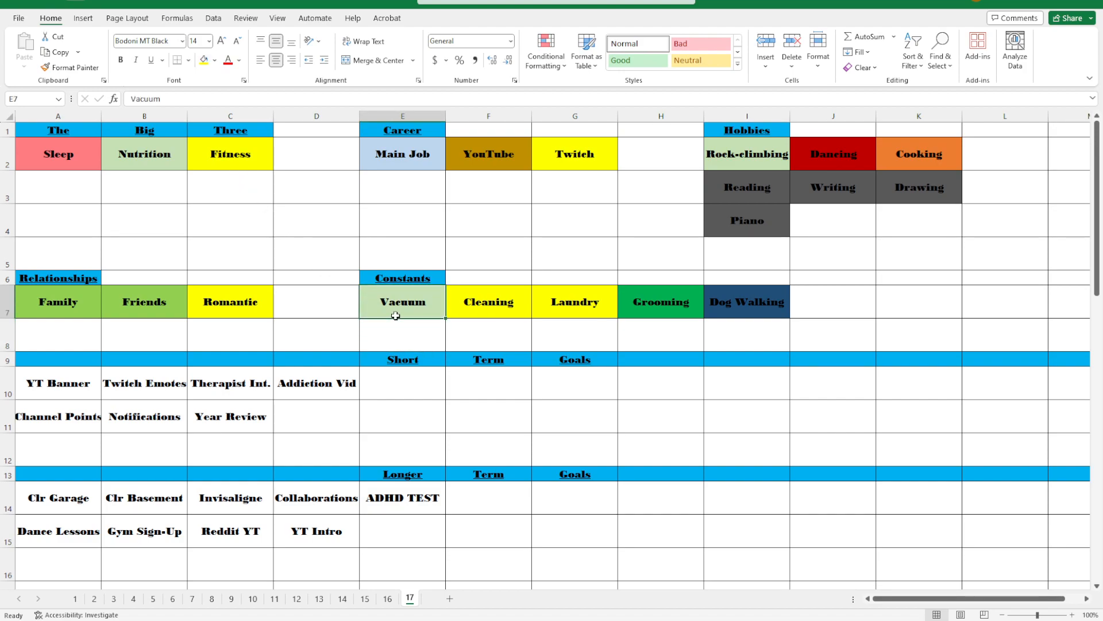
pyautogui.click(574, 301)
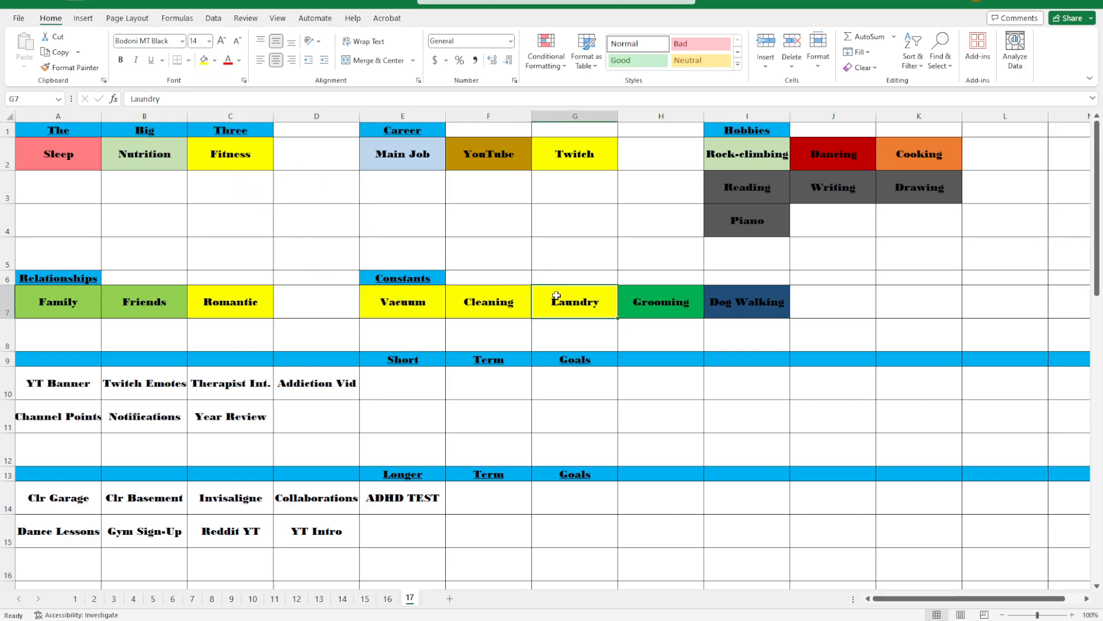
pyautogui.click(488, 301)
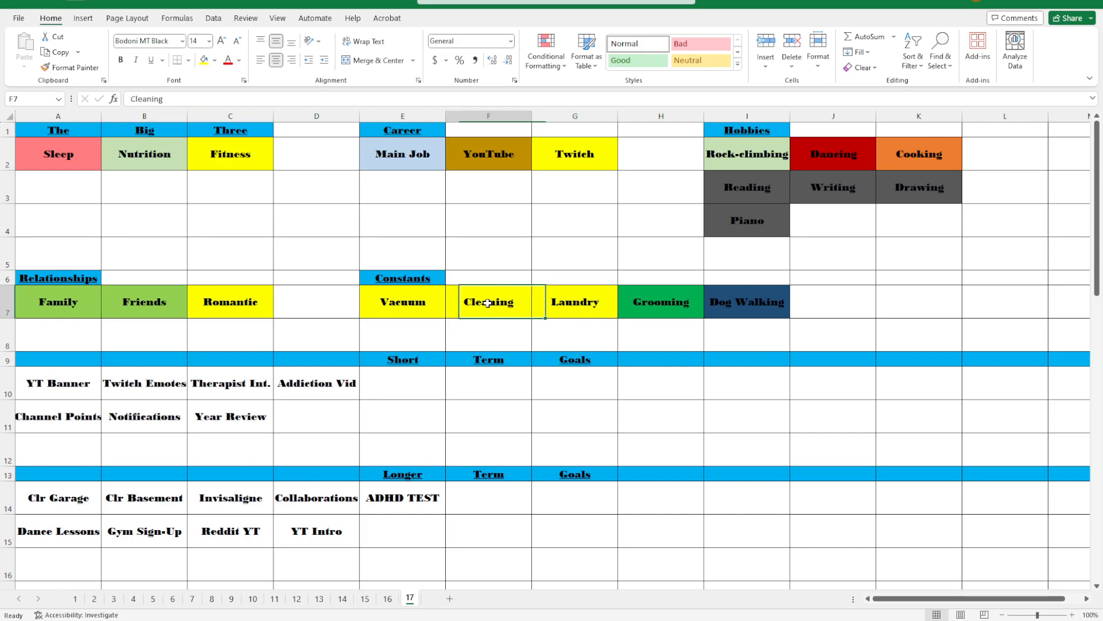
pyautogui.click(574, 301)
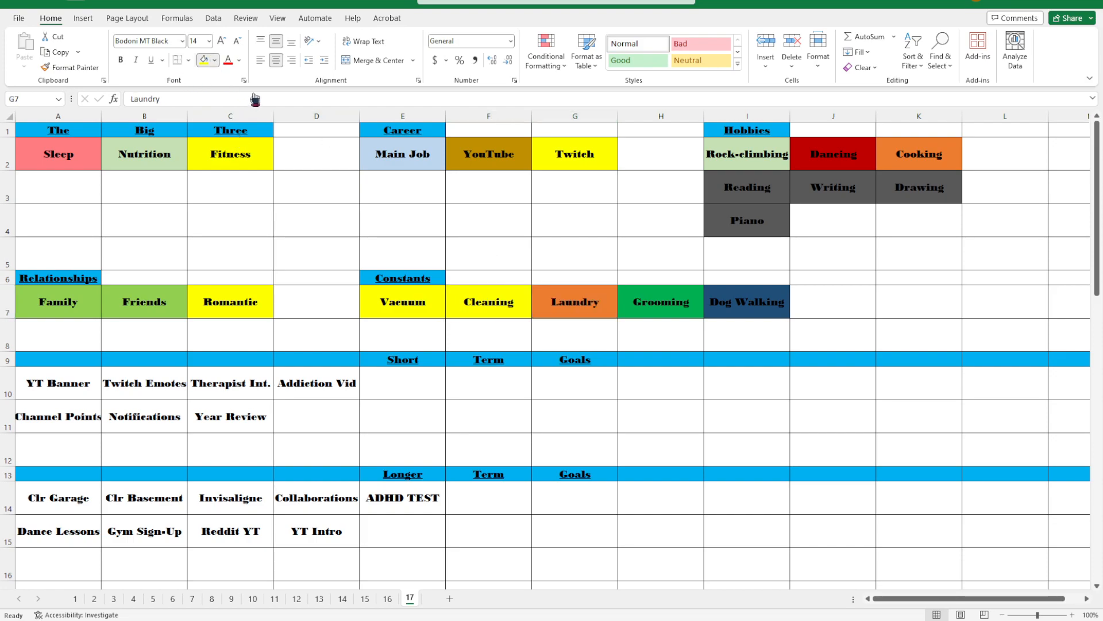
# Select the Laundry, Dog Walking and Romantic cells to check the fills
pyautogui.click(574, 301)
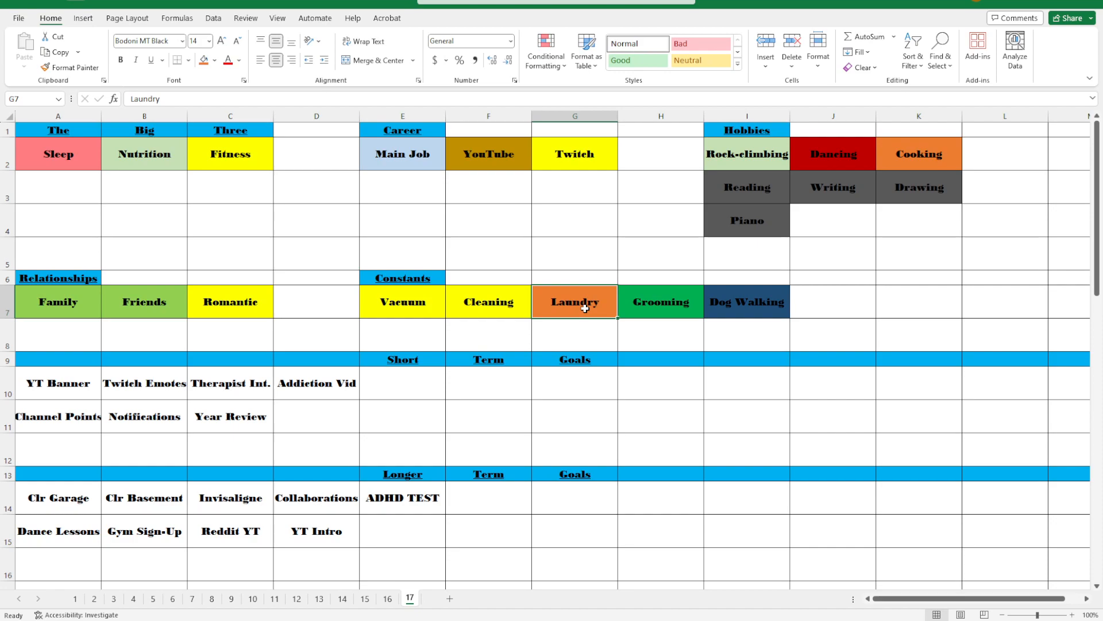
pyautogui.click(747, 301)
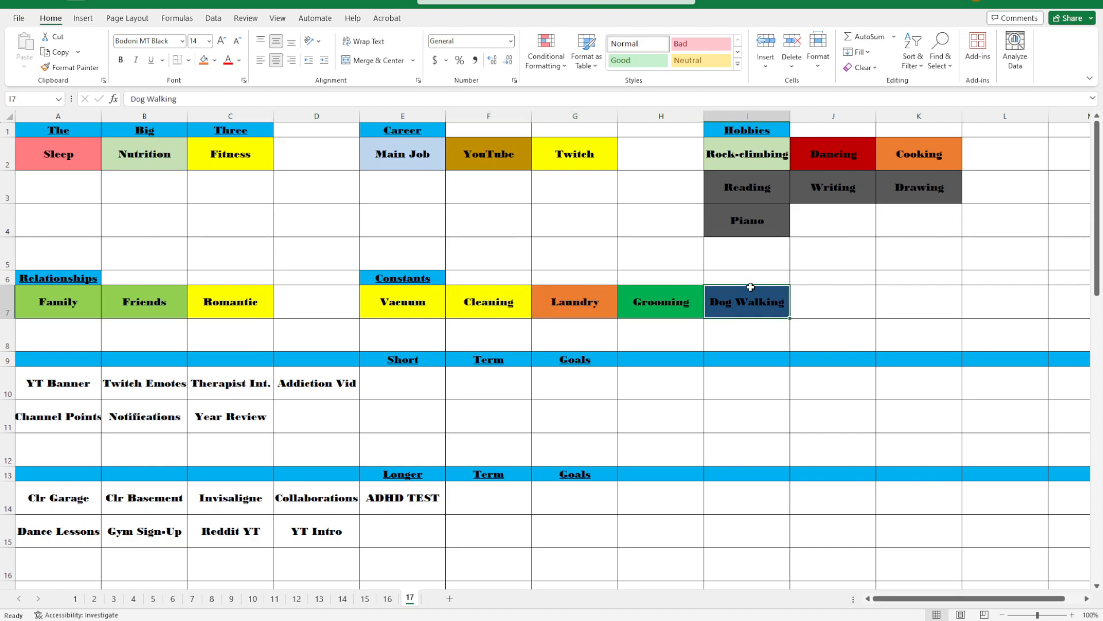
pyautogui.click(230, 301)
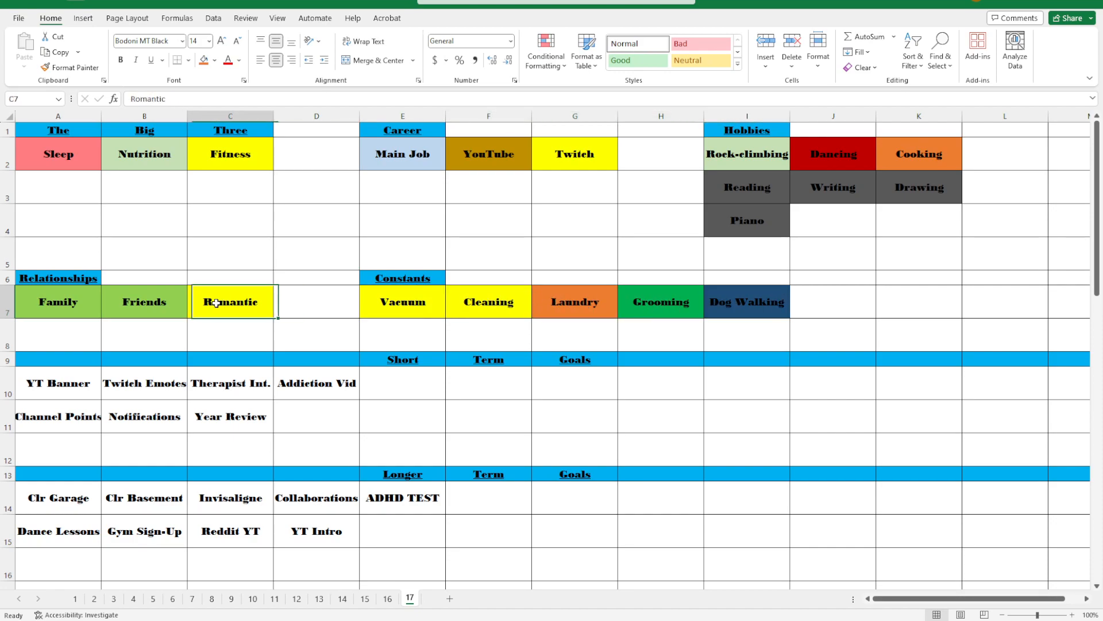
# Duplicate sheet 17 and rename the copy to 18
pyautogui.click(58, 301)
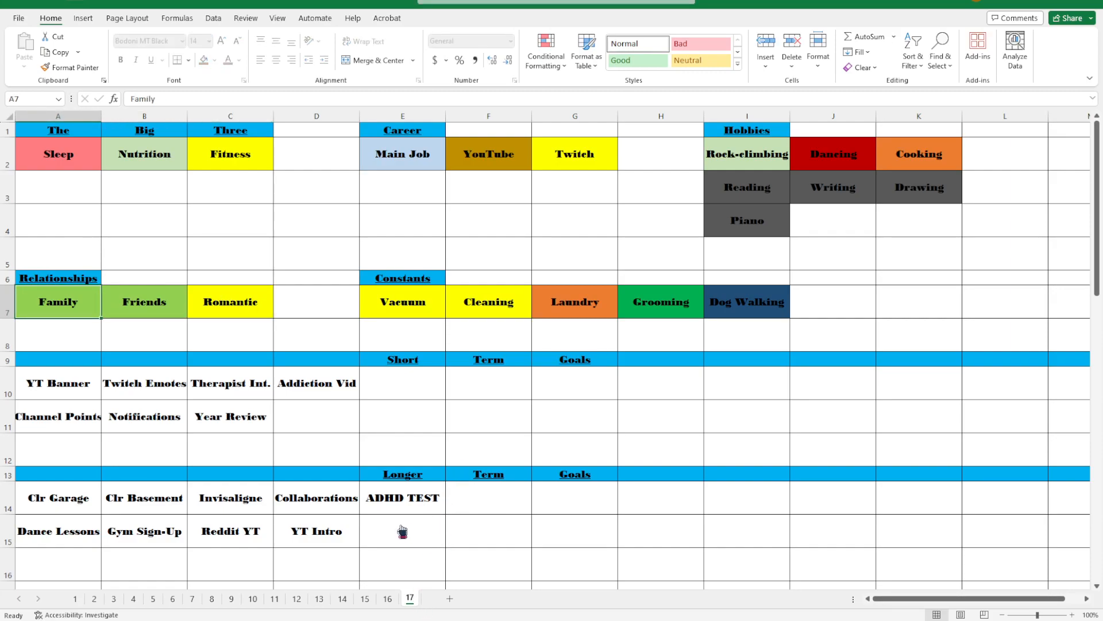
pyautogui.rightClick(410, 598)
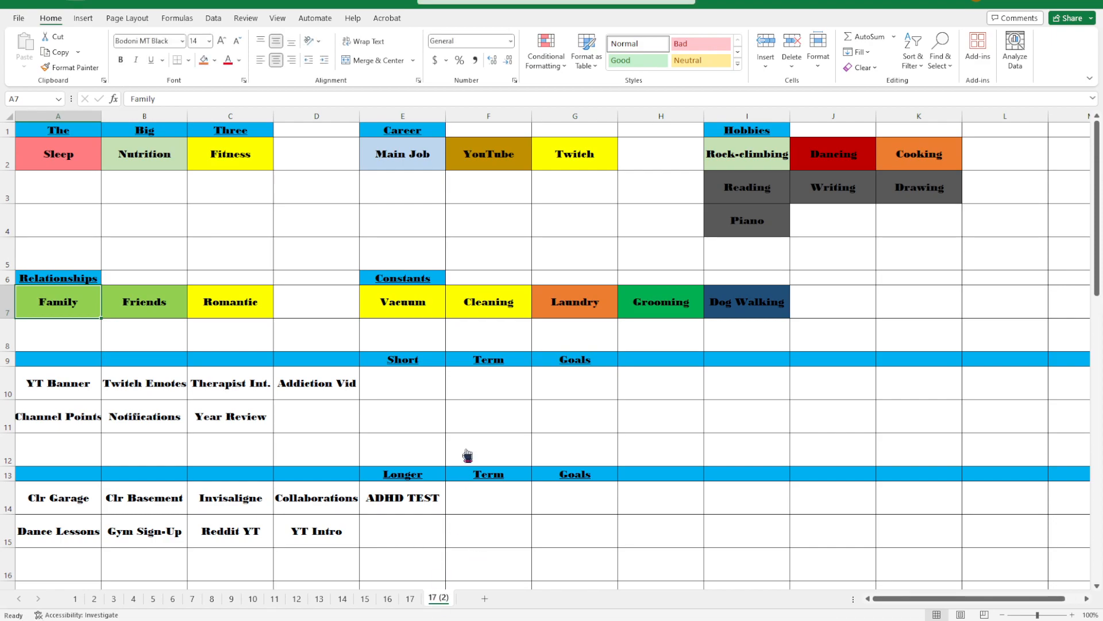
pyautogui.click(431, 598)
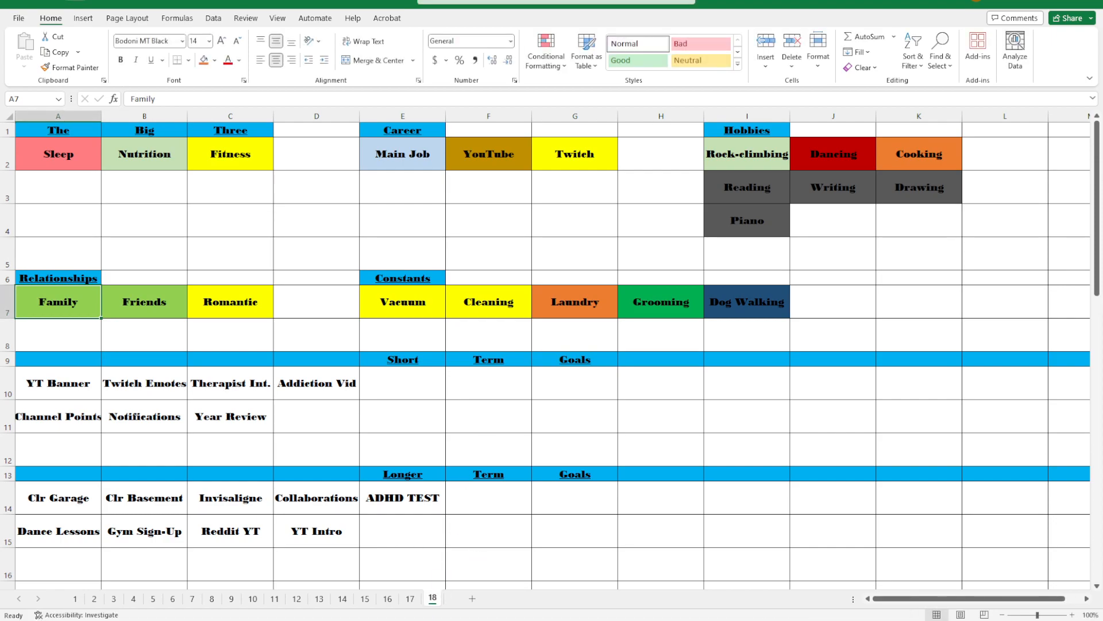